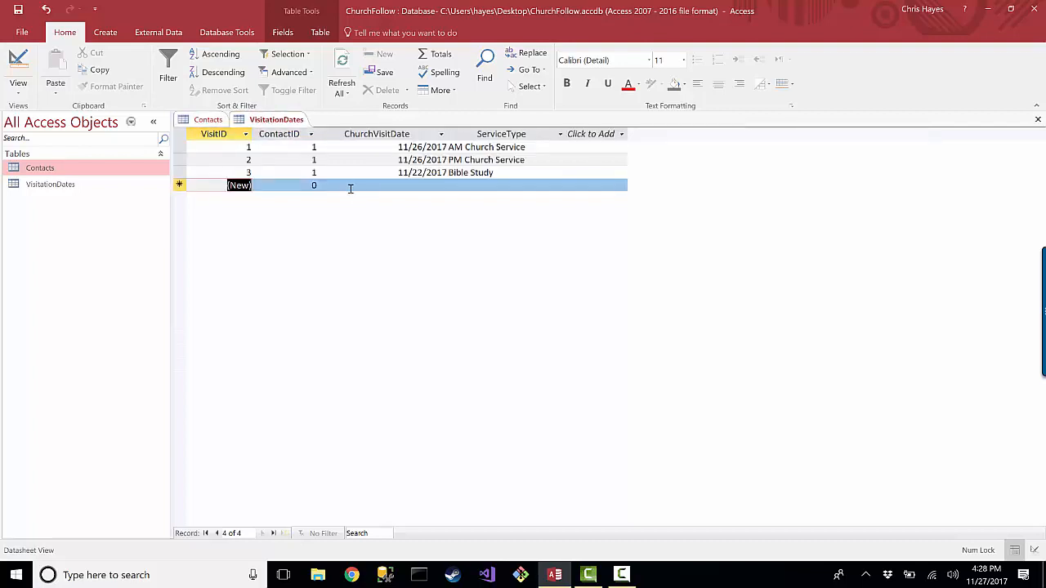
pyautogui.moveTo(349, 262)
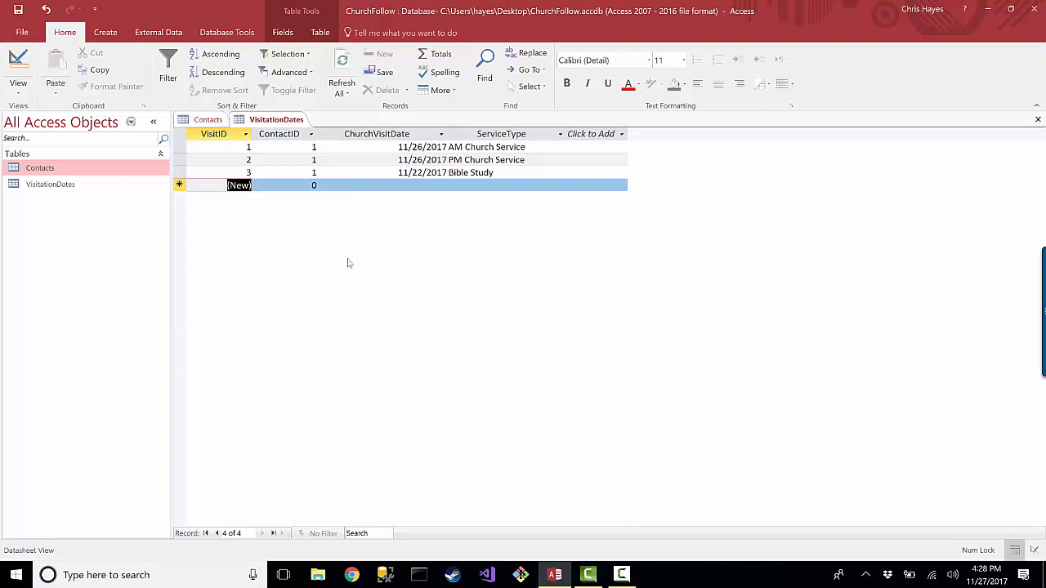
pyautogui.moveTo(167, 133)
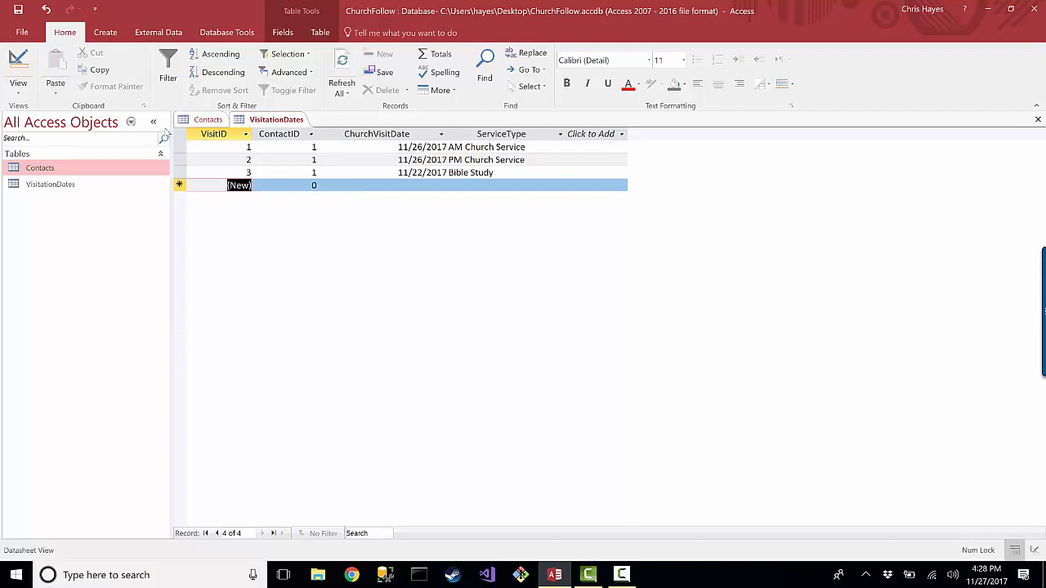
# Compare the Contacts and VisitationDates datasheets, ending on VisitationDates
pyautogui.click(208, 119)
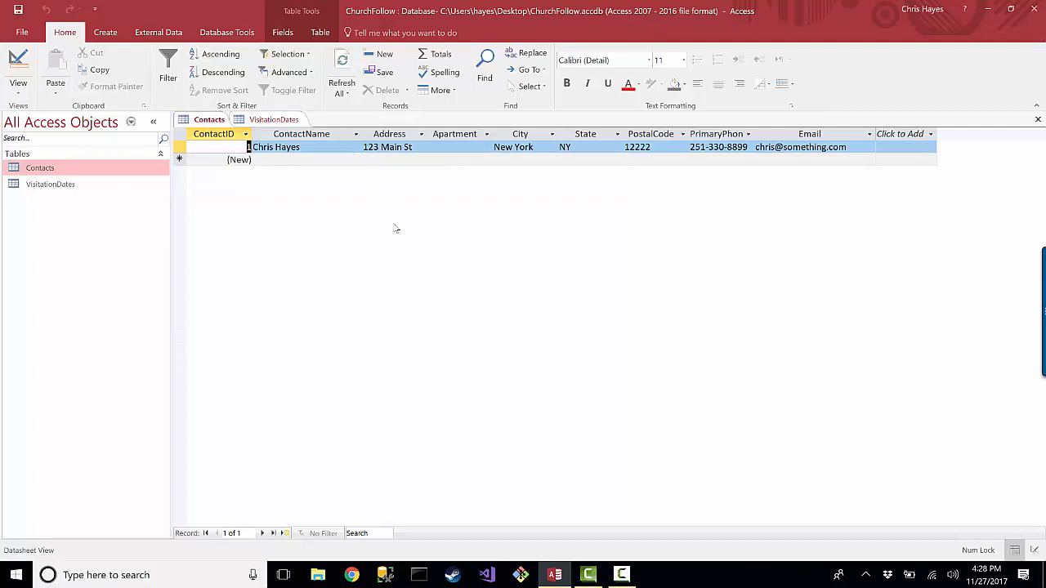
pyautogui.click(275, 119)
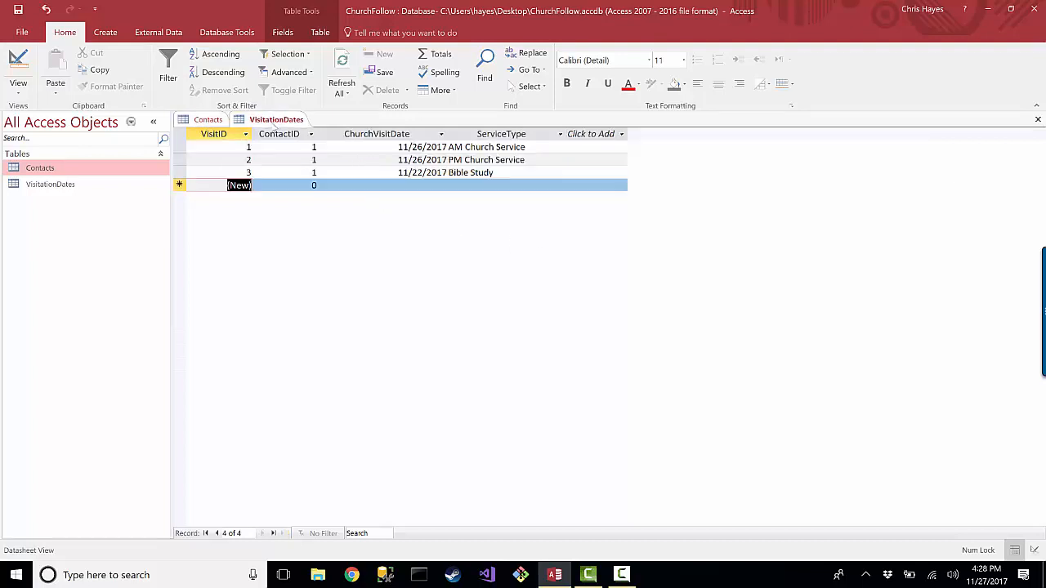
pyautogui.moveTo(366, 237)
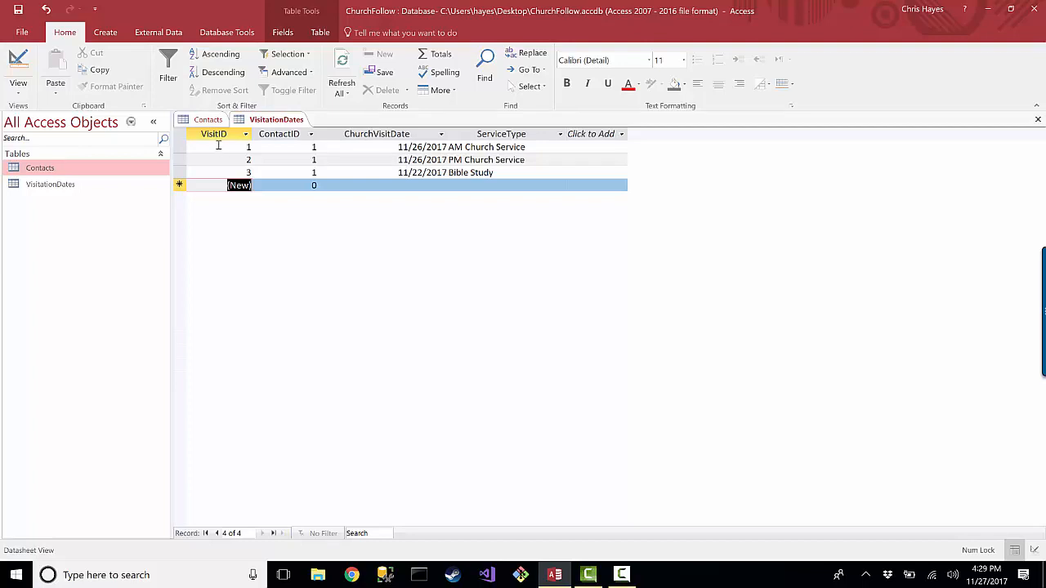
pyautogui.click(207, 119)
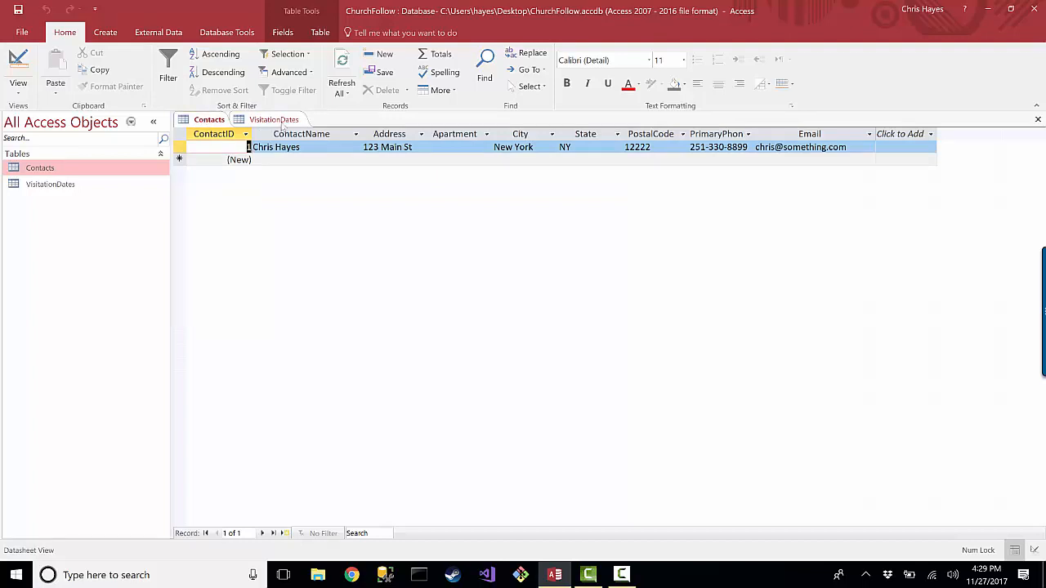
pyautogui.click(276, 120)
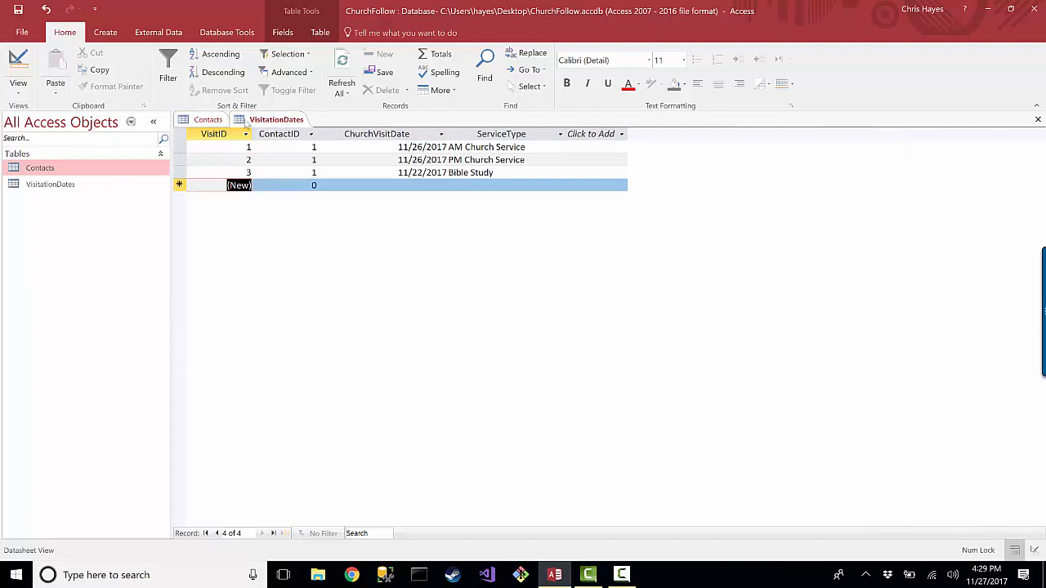
pyautogui.moveTo(105, 32)
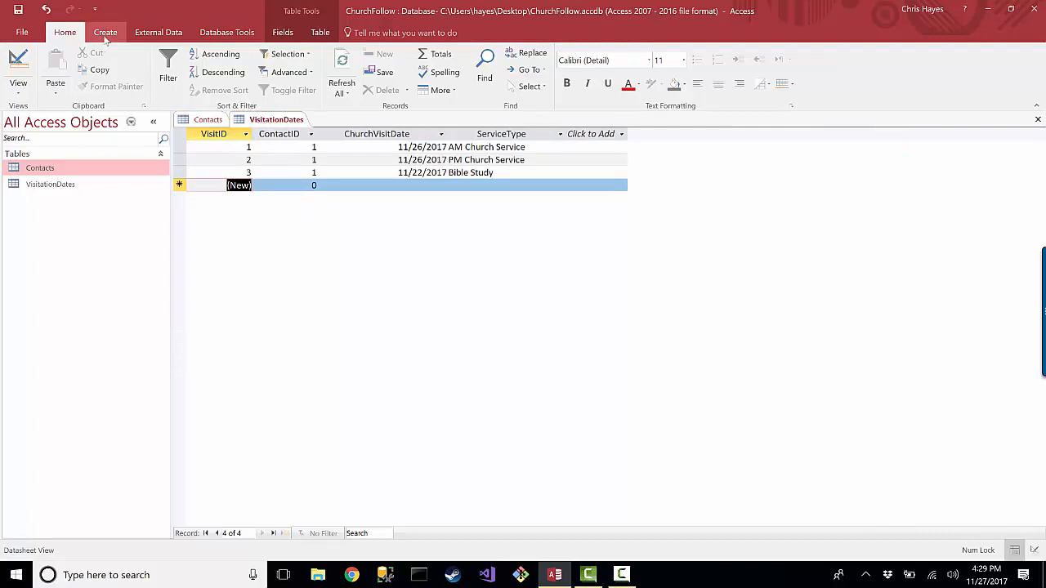
# Browse the Create, External Data and Database Tools ribbon tabs
pyautogui.click(105, 32)
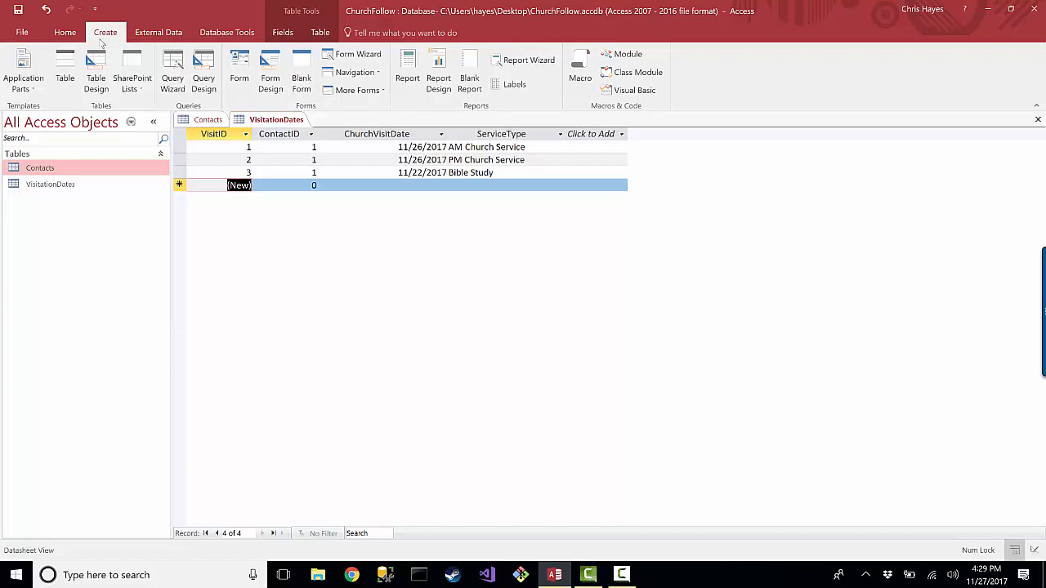
pyautogui.moveTo(133, 72)
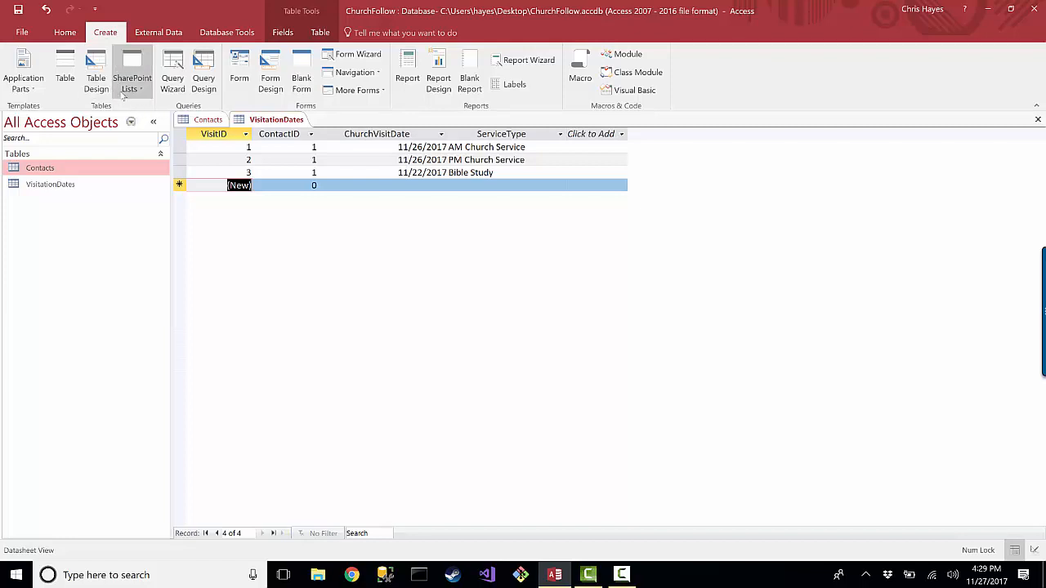
pyautogui.moveTo(364, 47)
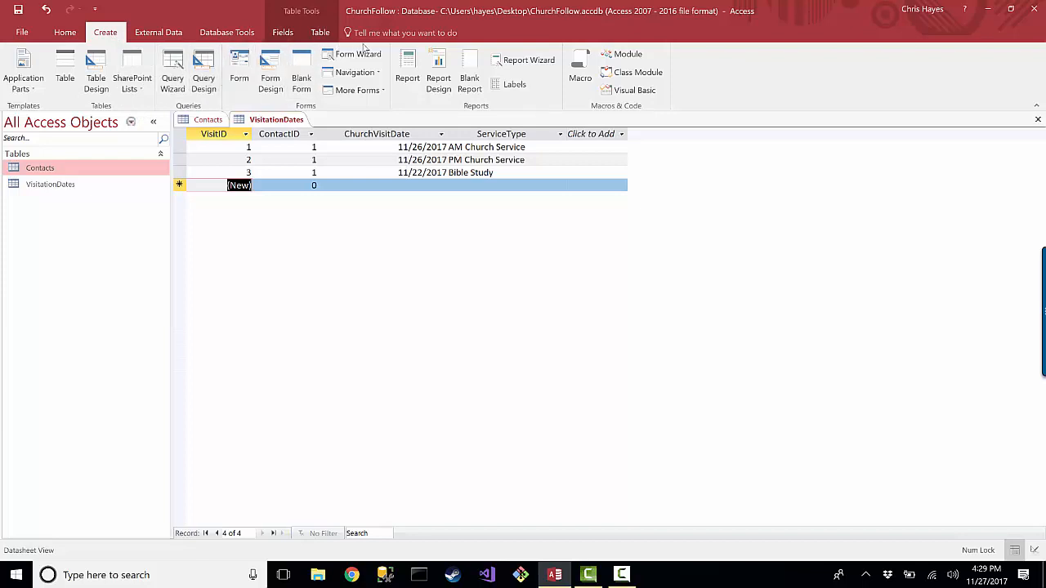
pyautogui.moveTo(355, 90)
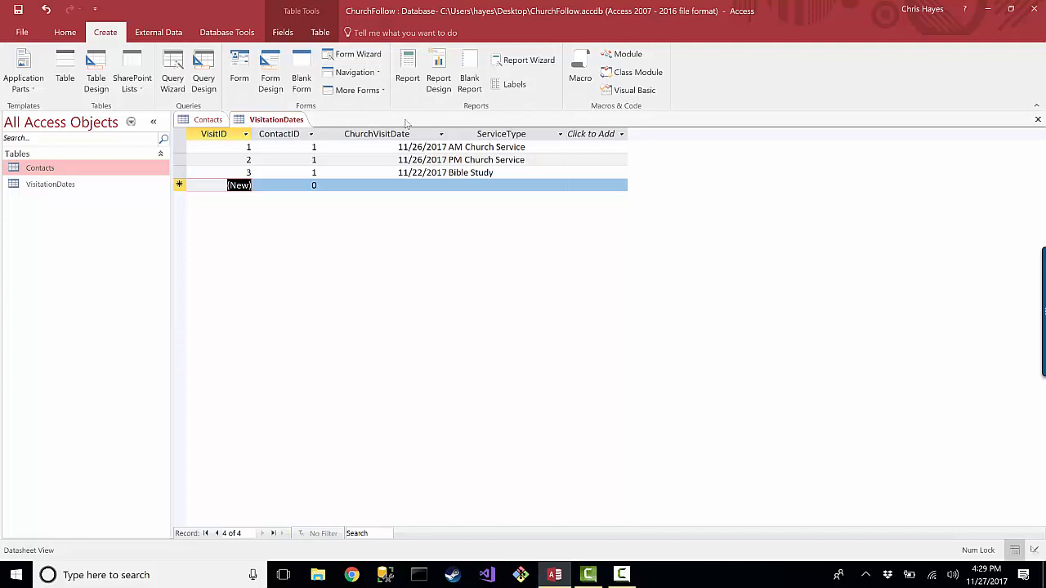
pyautogui.click(157, 33)
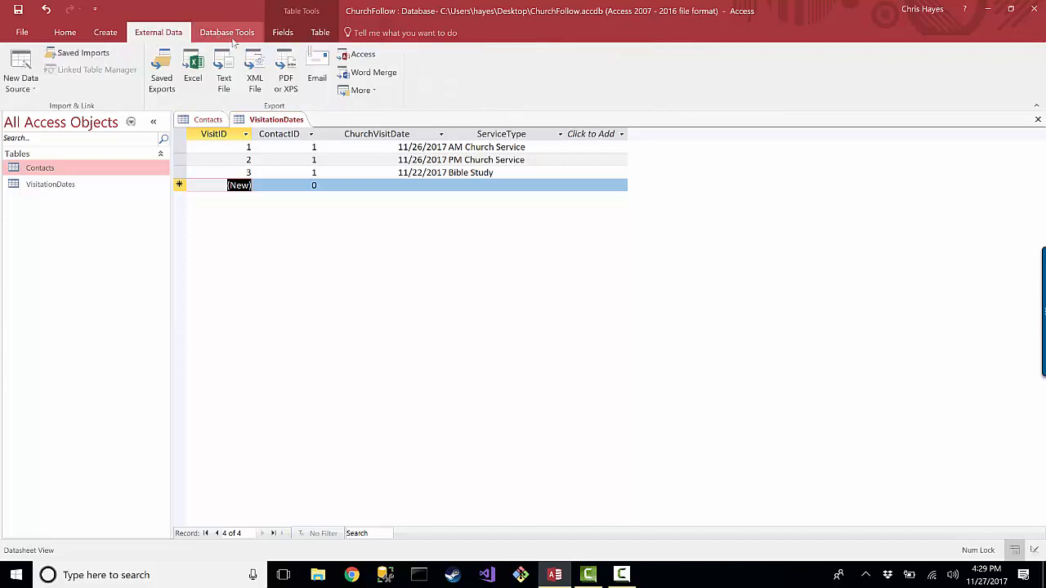
pyautogui.click(227, 32)
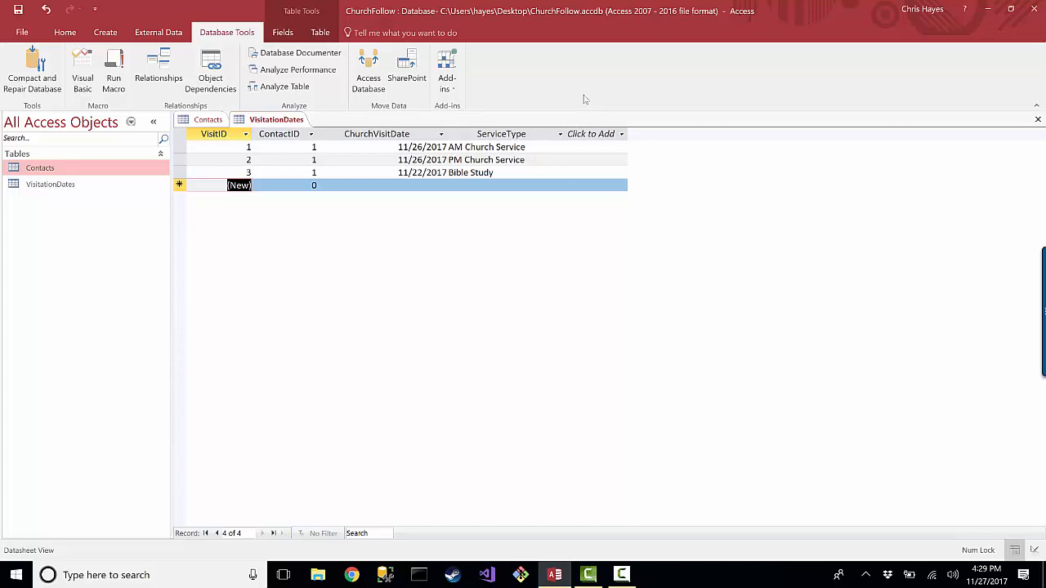
pyautogui.moveTo(547, 106)
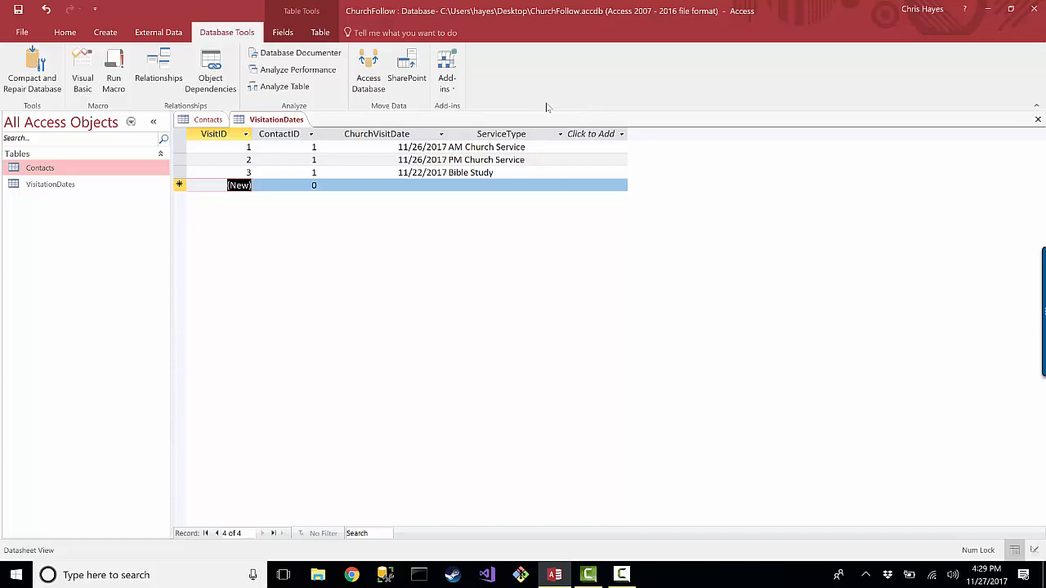
pyautogui.moveTo(158, 69)
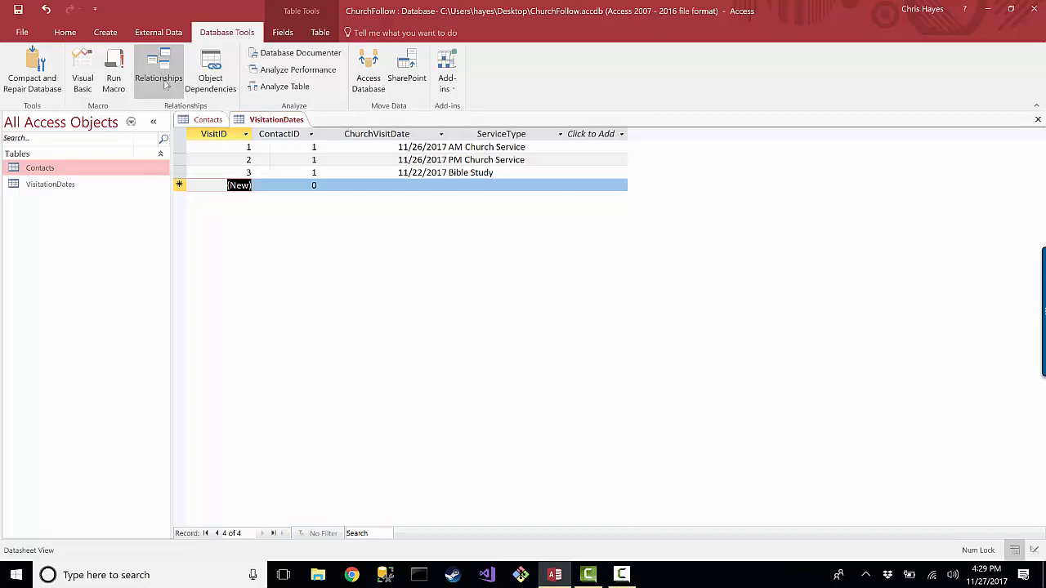
pyautogui.moveTo(157, 69)
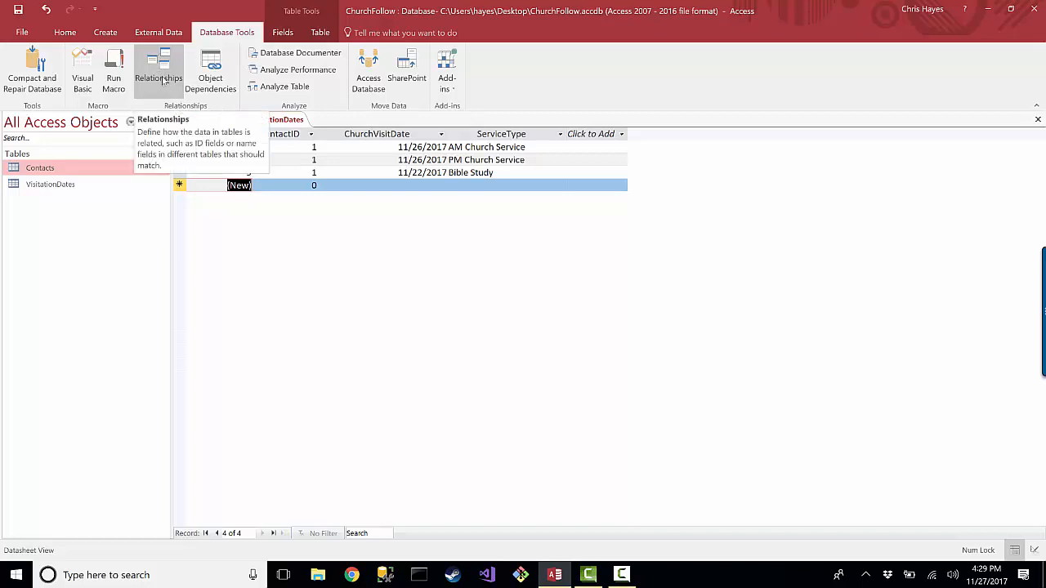
# Open the Relationships layout and add the Contacts and VisitationDates tables
pyautogui.click(158, 69)
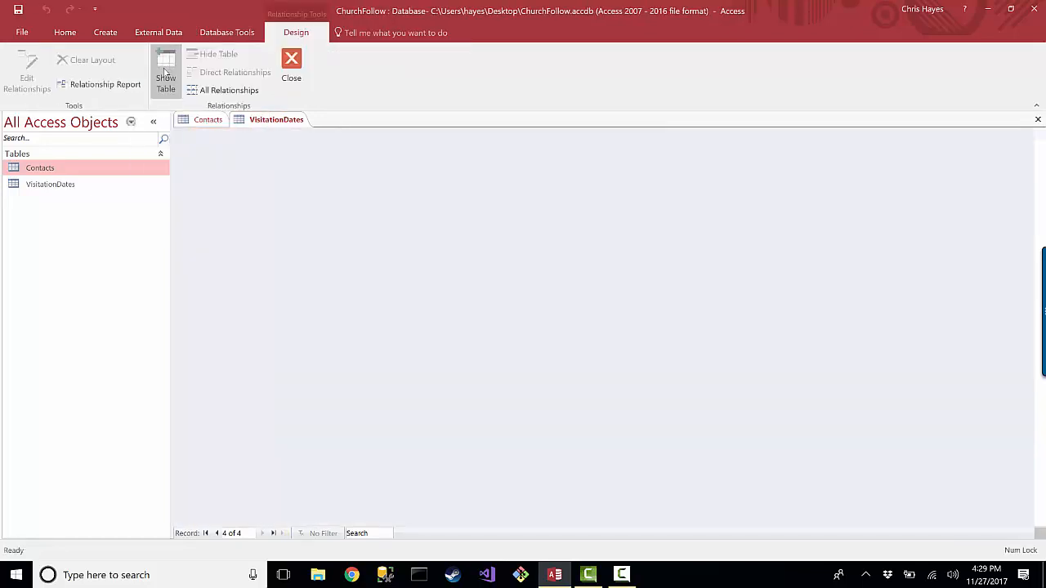
pyautogui.click(165, 74)
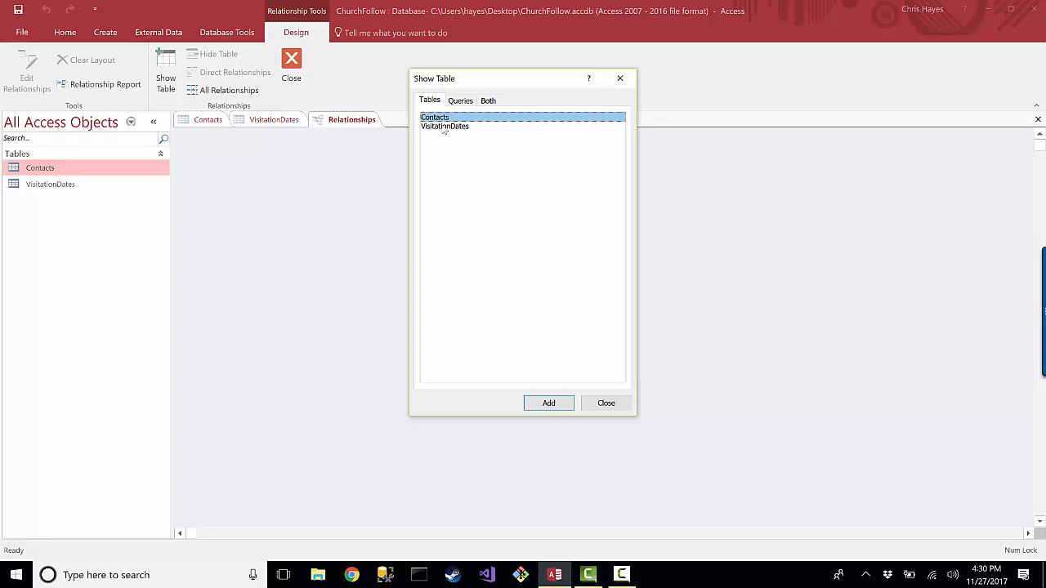
pyautogui.click(548, 403)
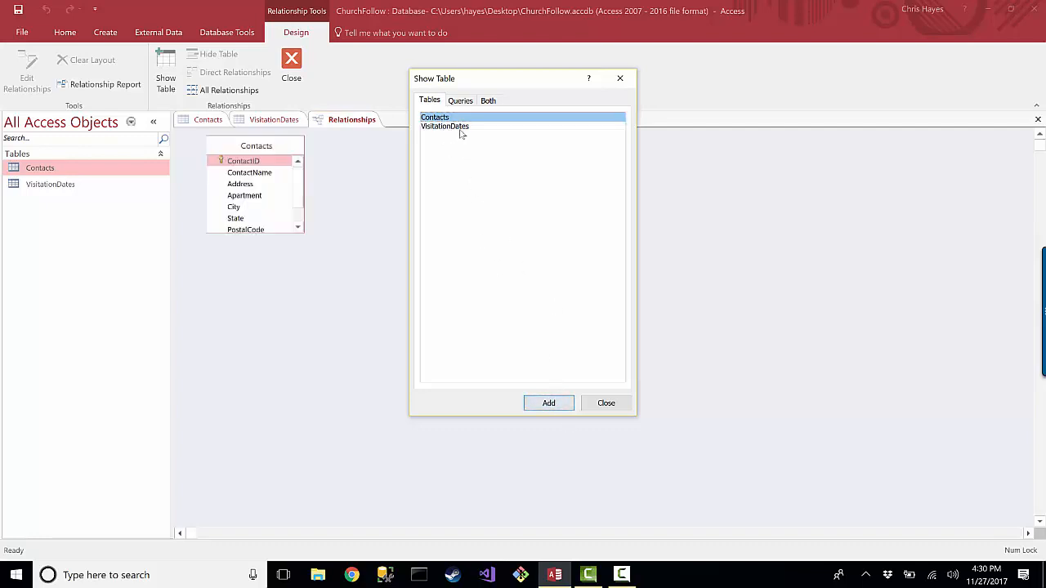
pyautogui.doubleClick(445, 126)
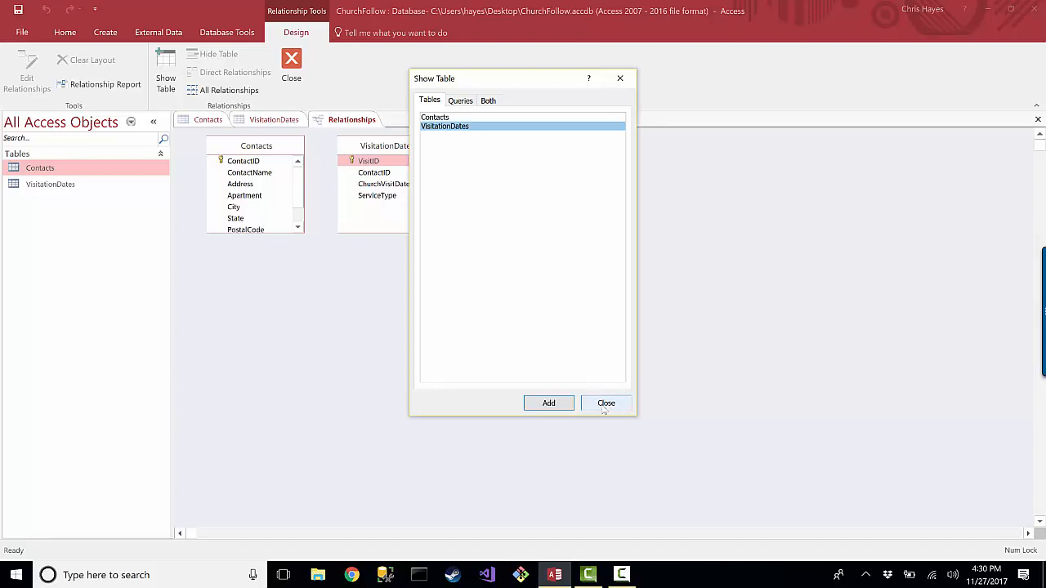
pyautogui.click(606, 403)
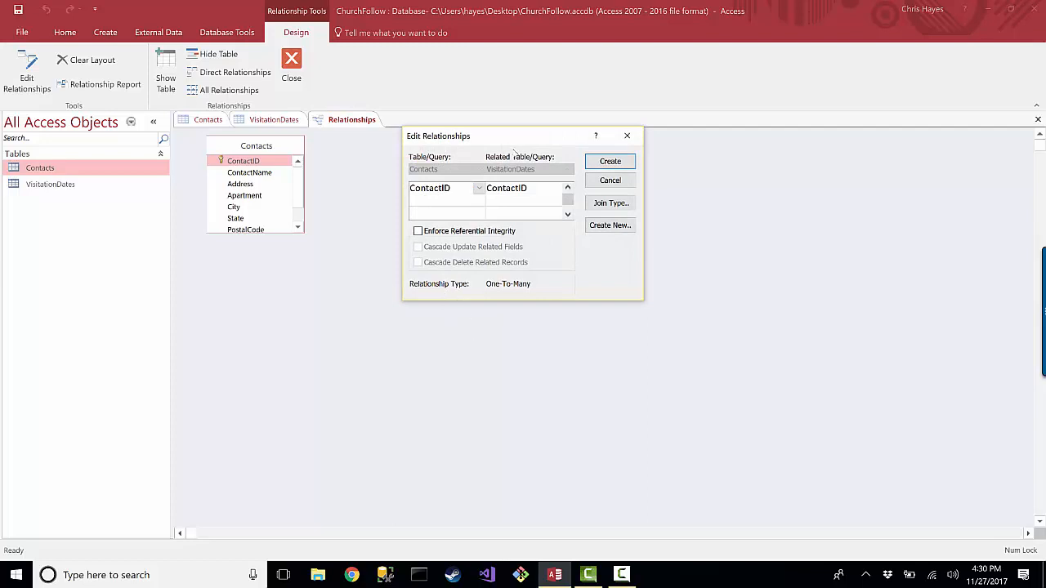
pyautogui.moveTo(445, 115)
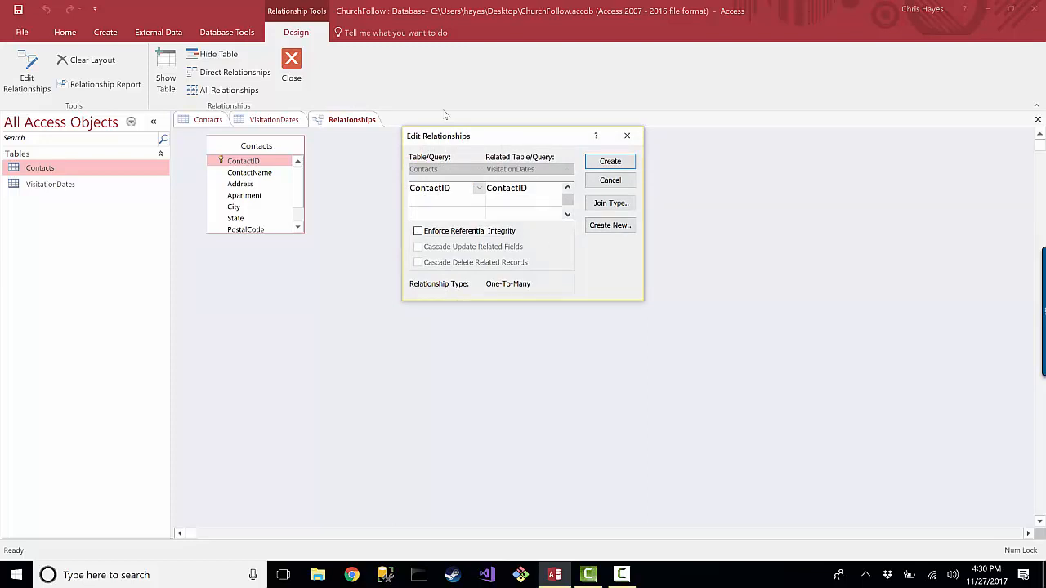
pyautogui.moveTo(517, 143)
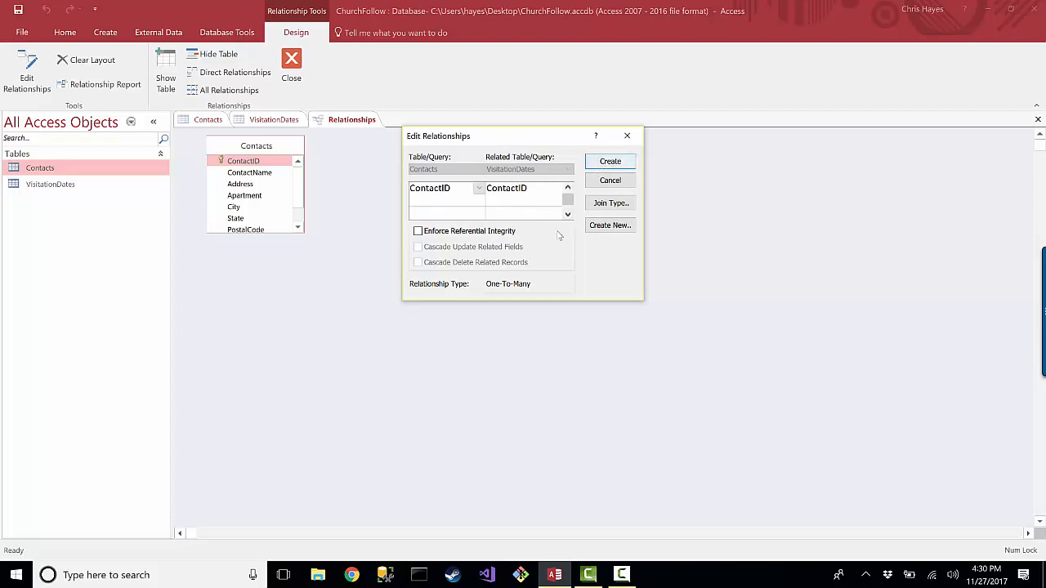
pyautogui.moveTo(527, 261)
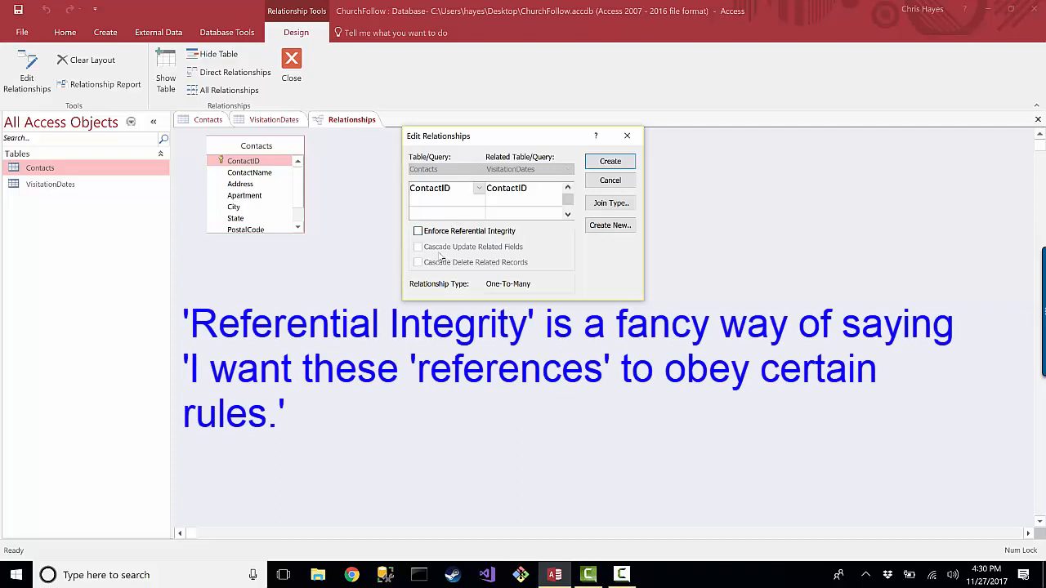
pyautogui.moveTo(445, 254)
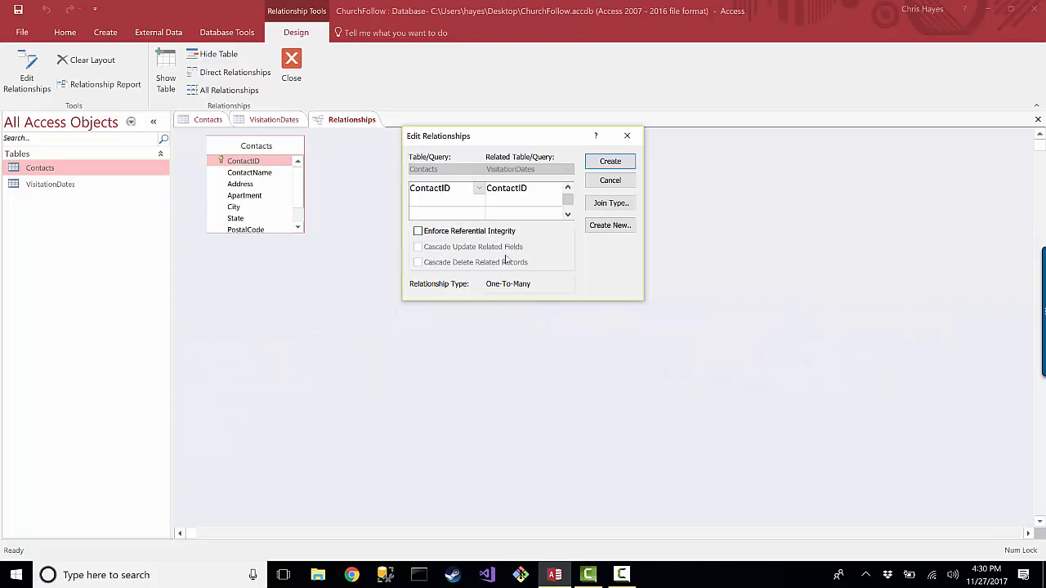
pyautogui.moveTo(535, 263)
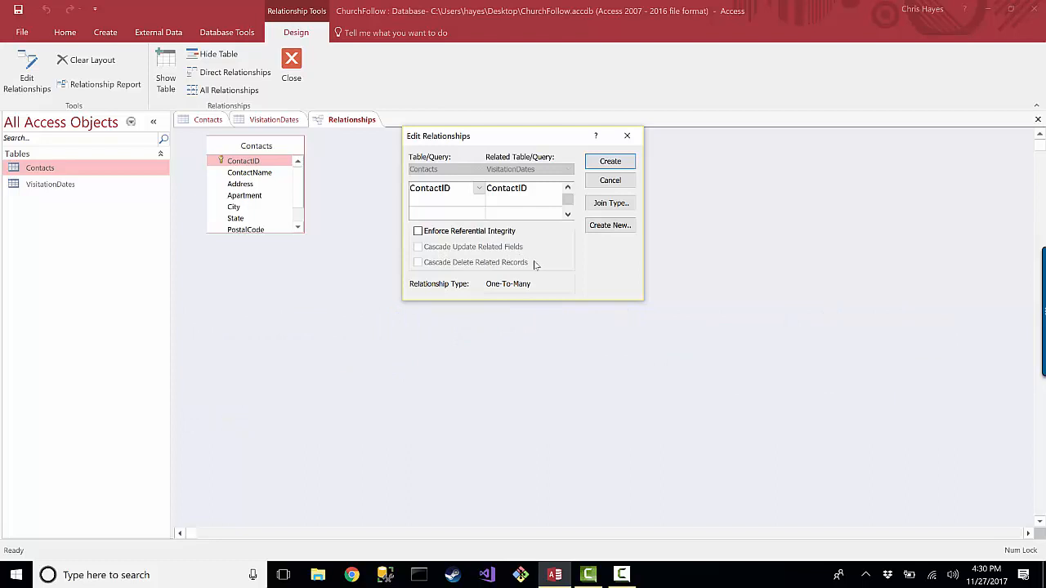
pyautogui.moveTo(546, 256)
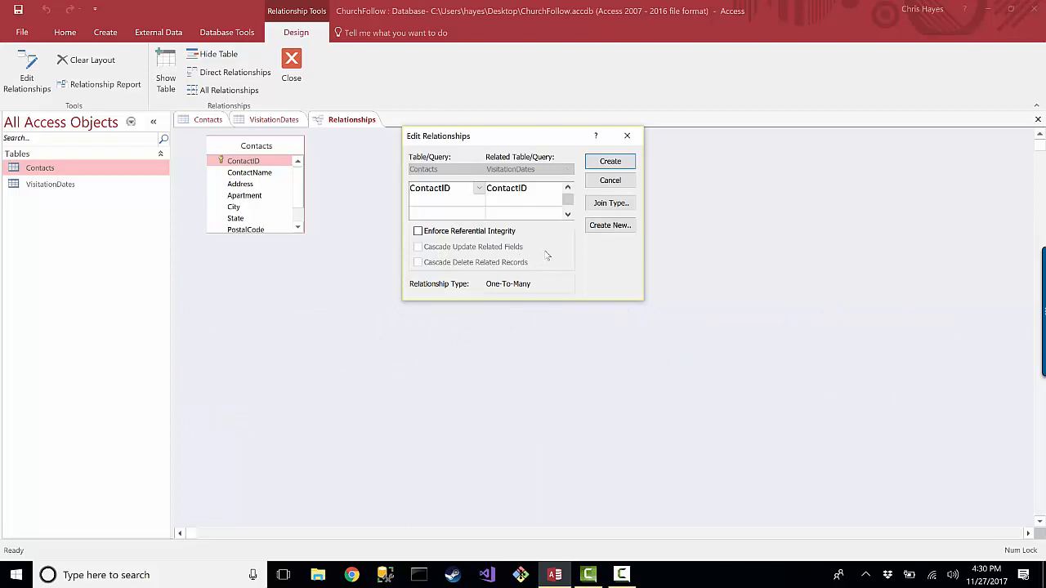
pyautogui.moveTo(549, 254)
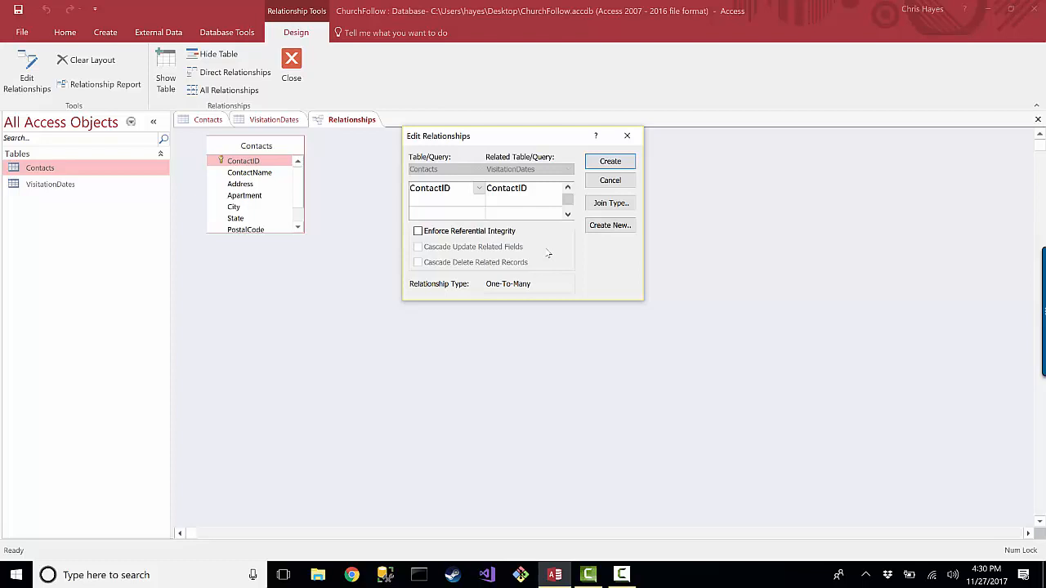
pyautogui.moveTo(389, 229)
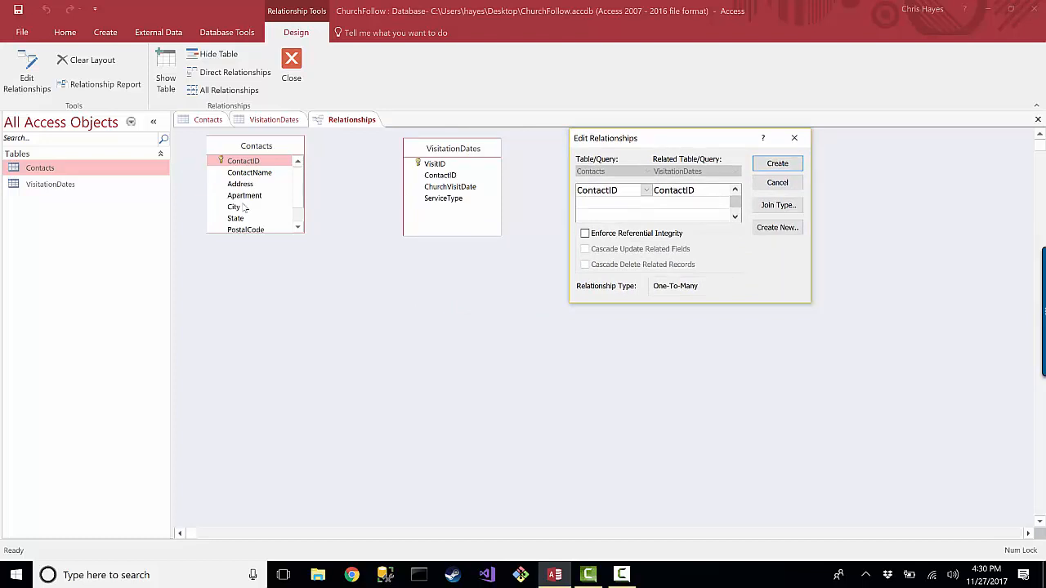
pyautogui.moveTo(480, 200)
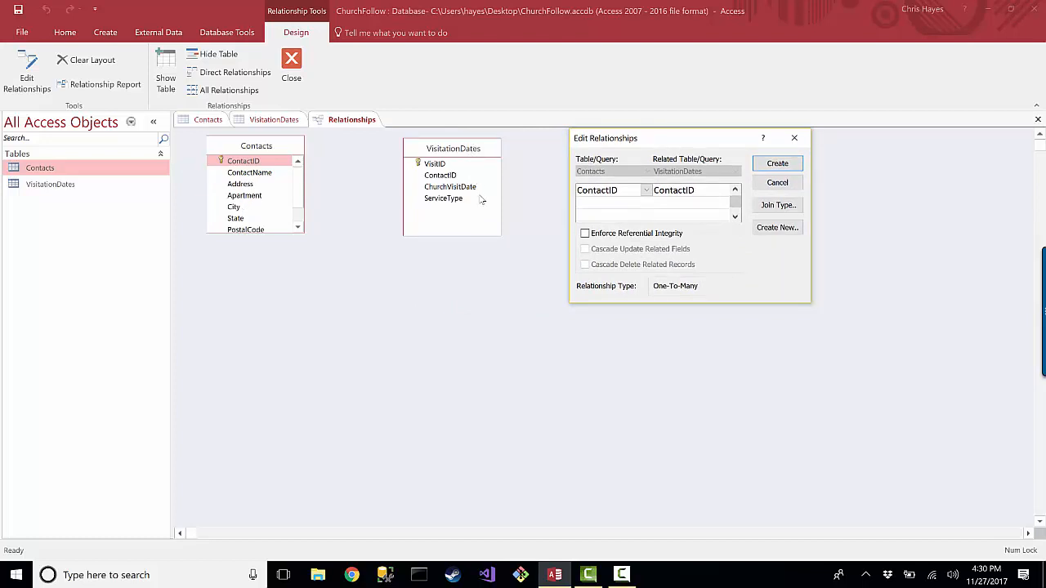
pyautogui.moveTo(462, 200)
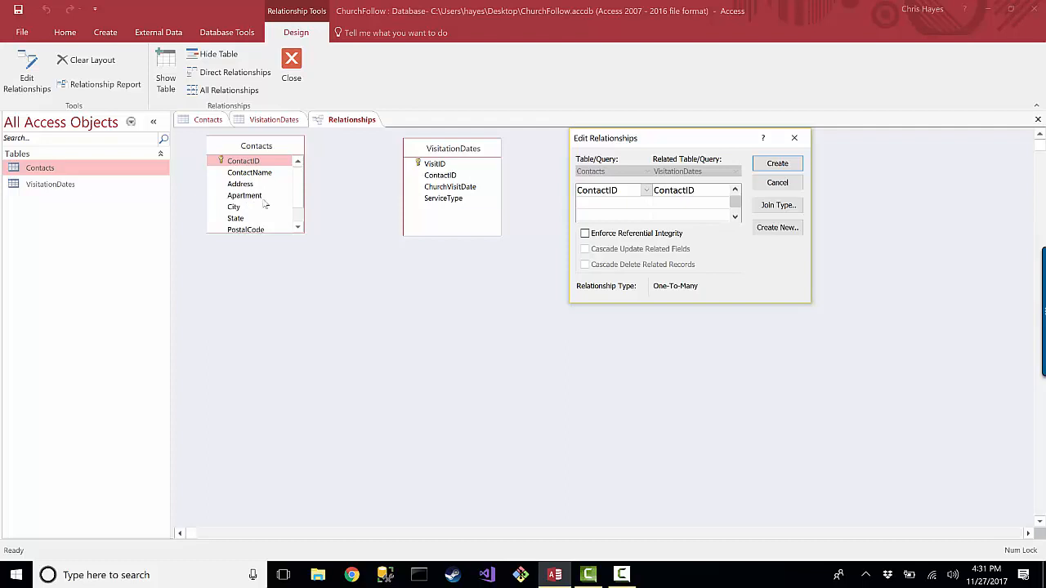
pyautogui.moveTo(272, 189)
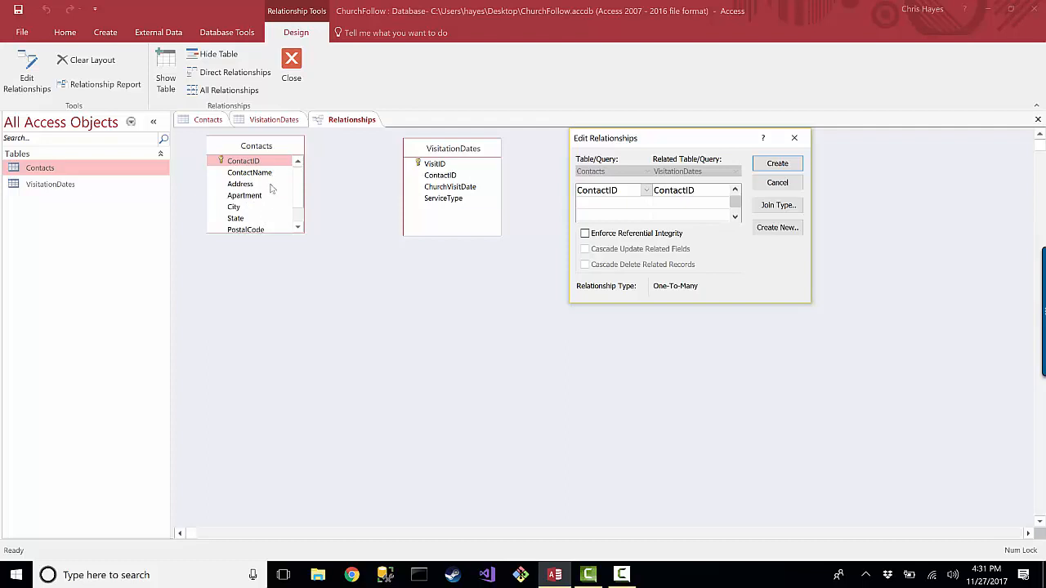
pyautogui.moveTo(269, 219)
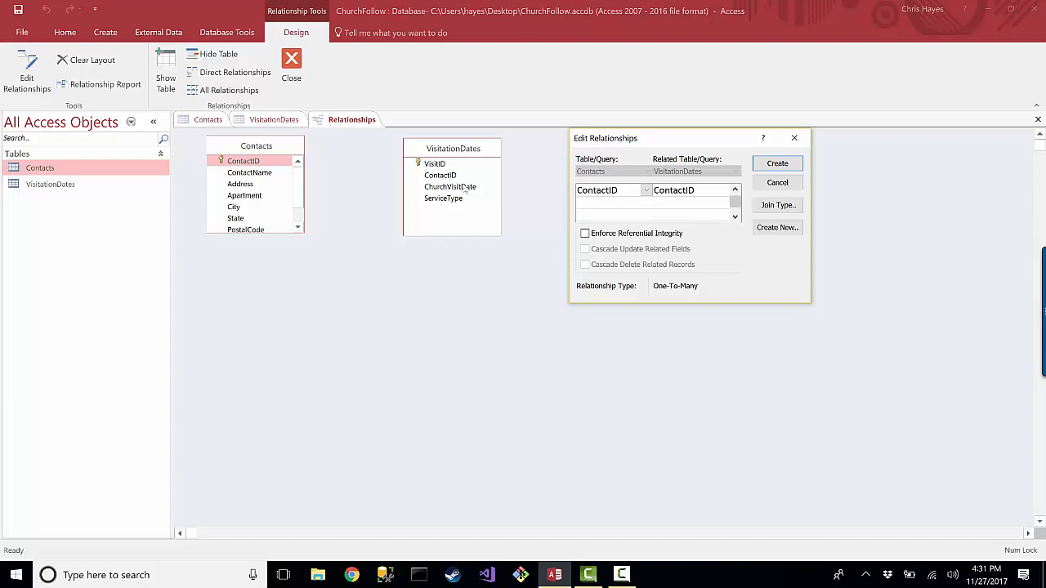
pyautogui.moveTo(478, 228)
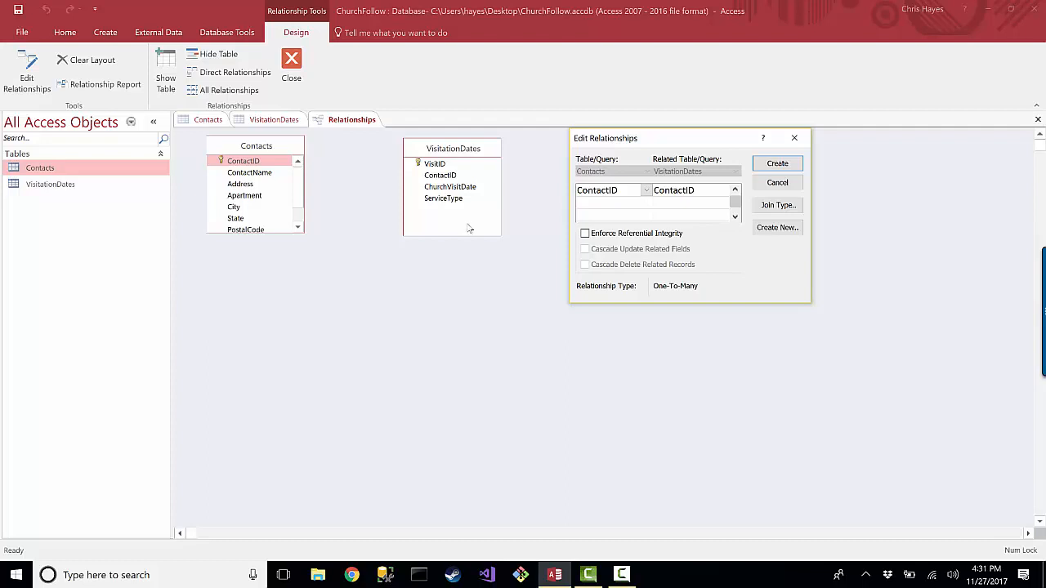
pyautogui.moveTo(695, 237)
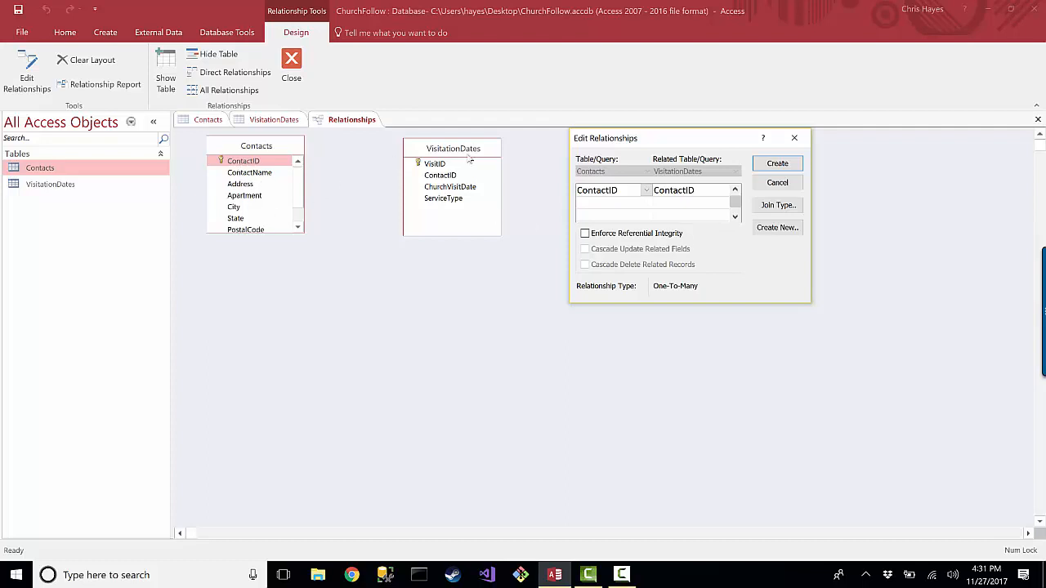
pyautogui.moveTo(484, 236)
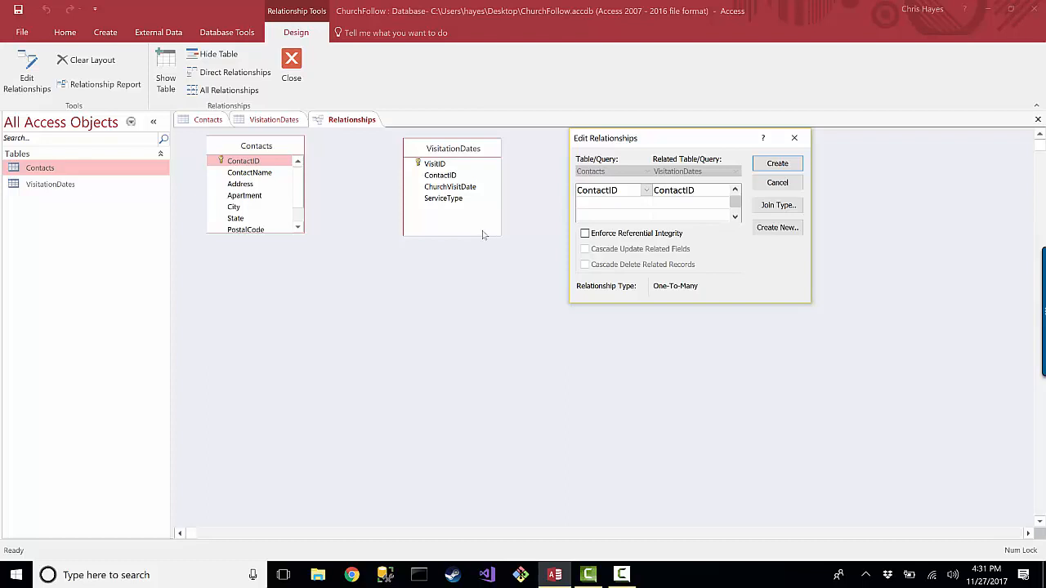
pyautogui.moveTo(711, 262)
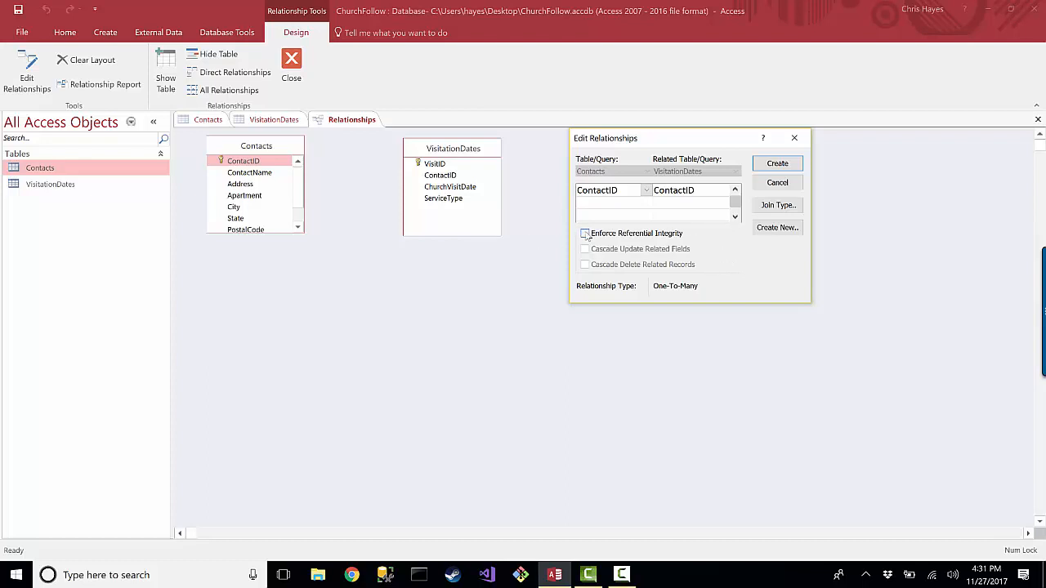
# Tick Enforce Referential Integrity for the ContactID link
pyautogui.click(585, 234)
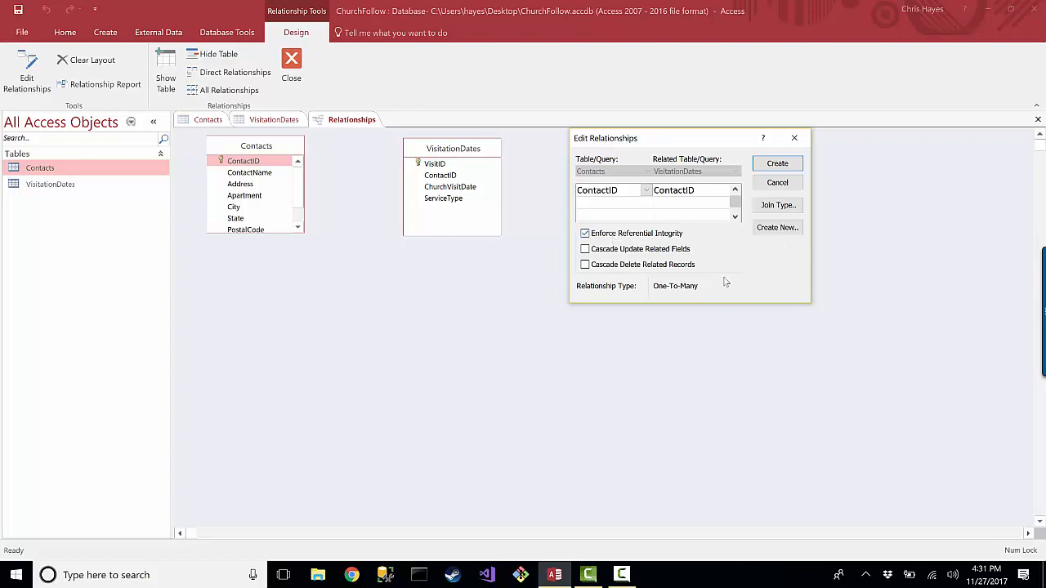
pyautogui.moveTo(721, 278)
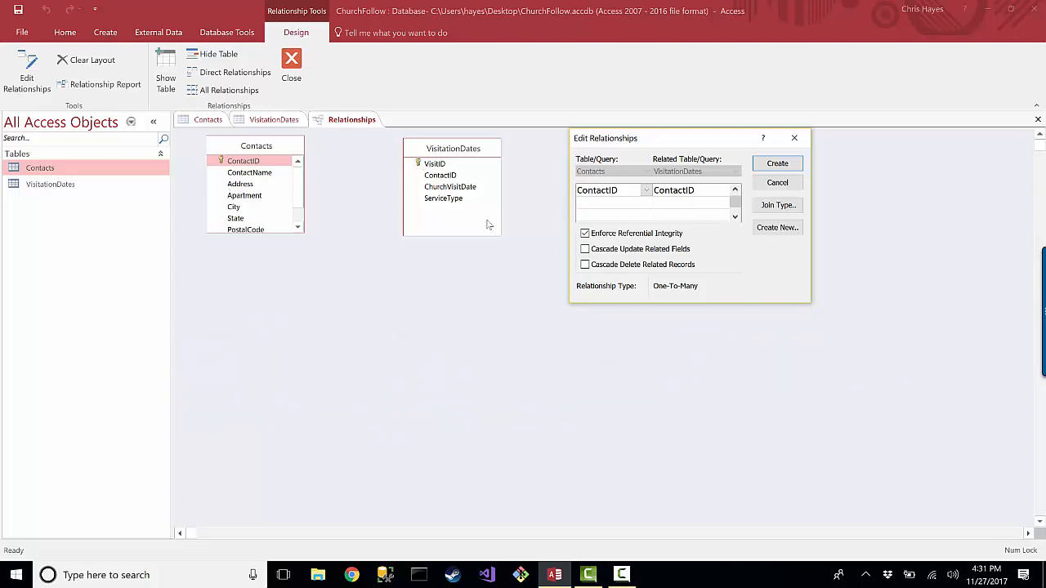
pyautogui.moveTo(258, 207)
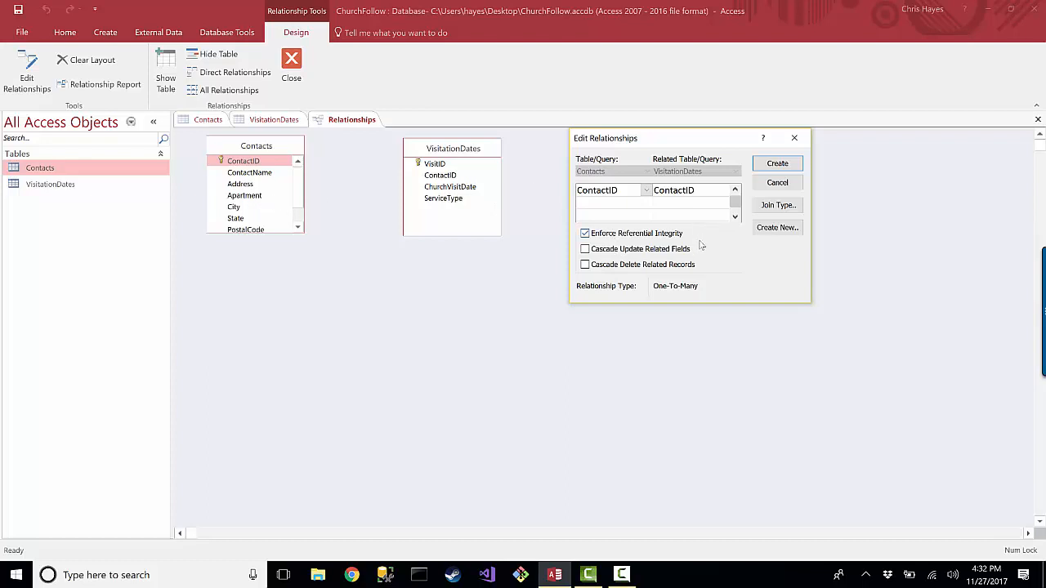
# Turn on Cascade Update Related Fields for the ContactID link
pyautogui.click(585, 249)
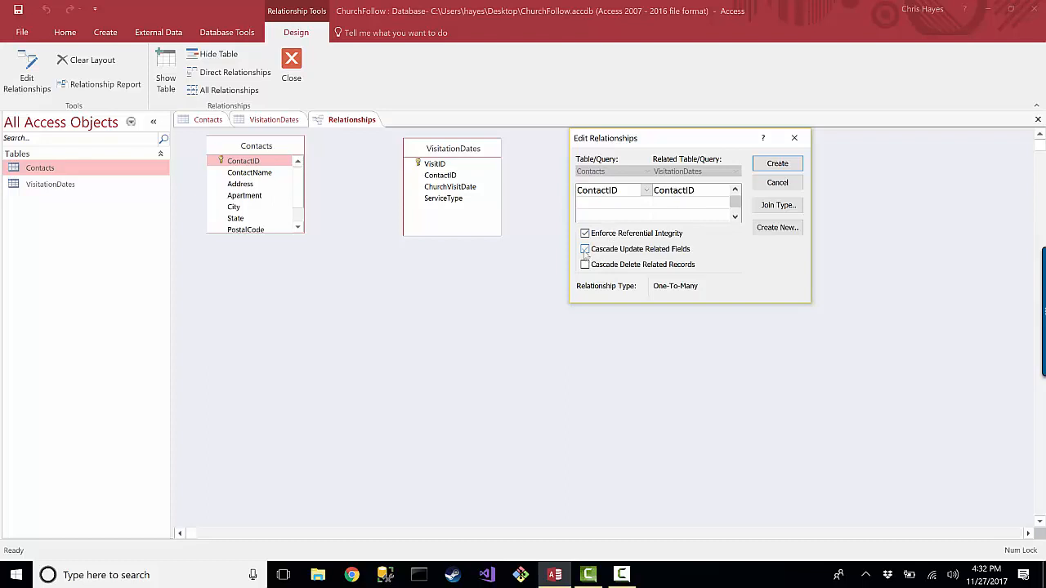
pyautogui.click(584, 249)
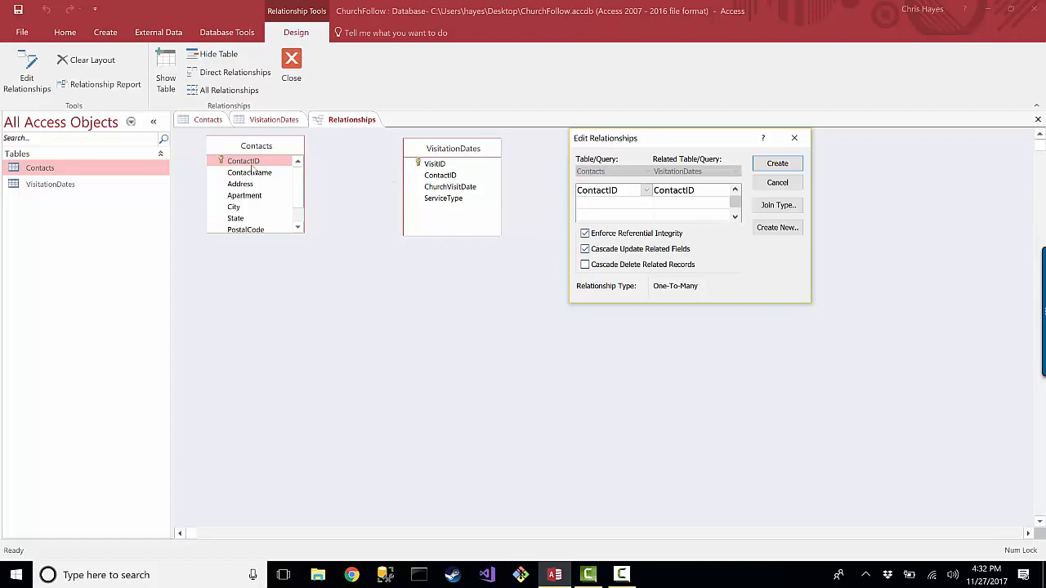
pyautogui.moveTo(468, 165)
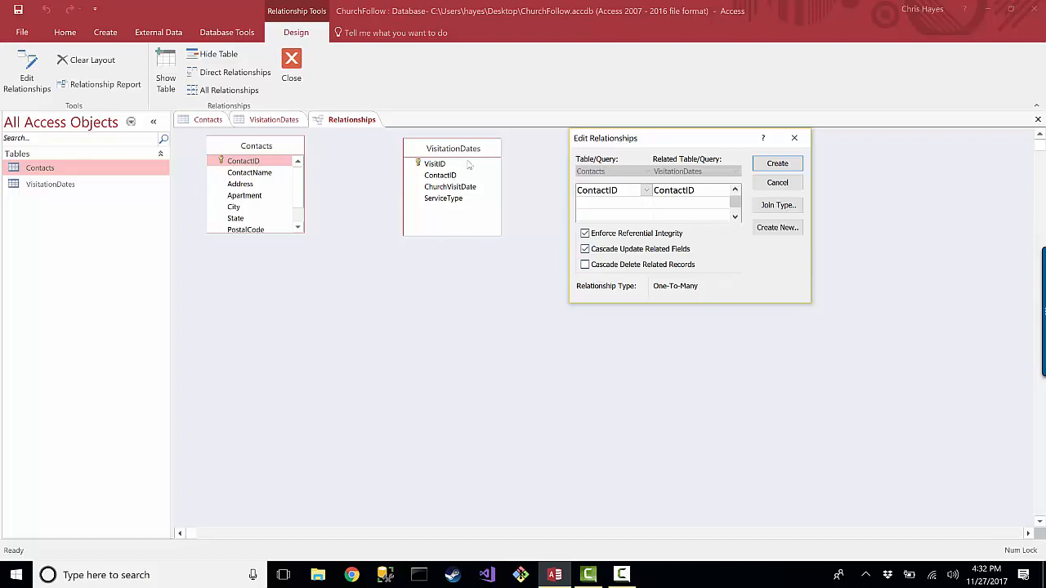
pyautogui.moveTo(466, 168)
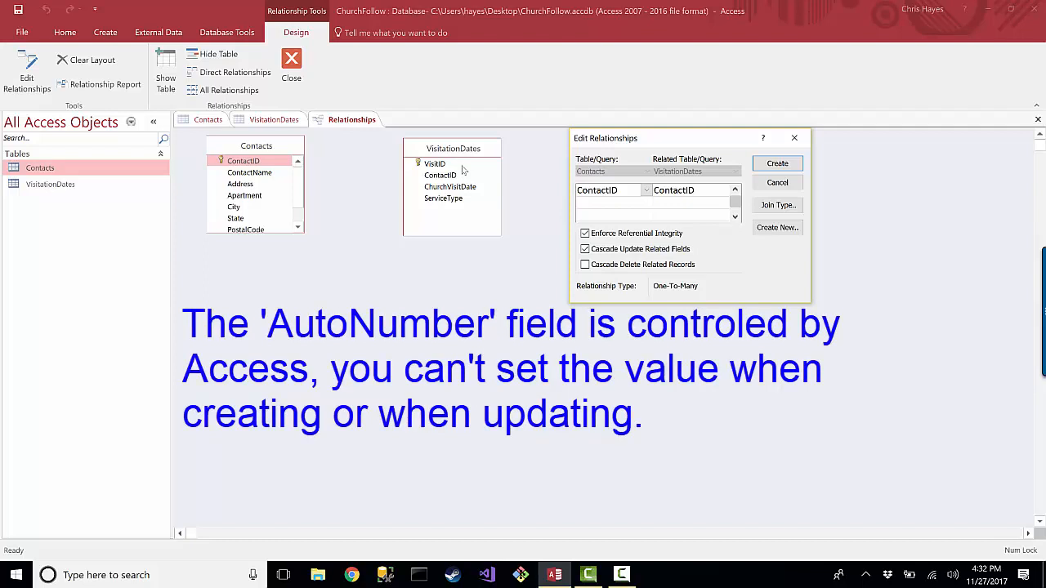
pyautogui.moveTo(461, 167)
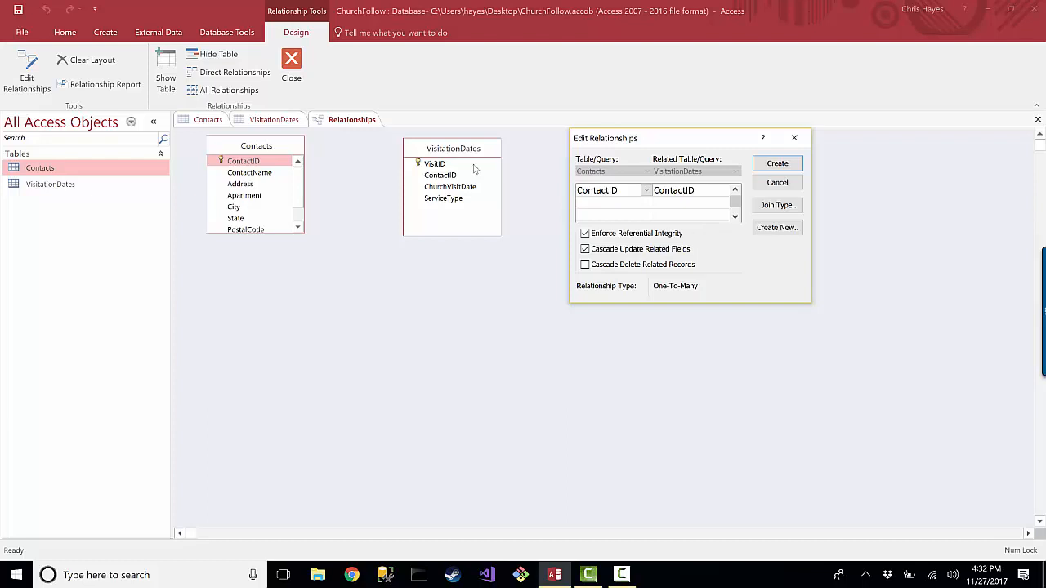
pyautogui.moveTo(237, 168)
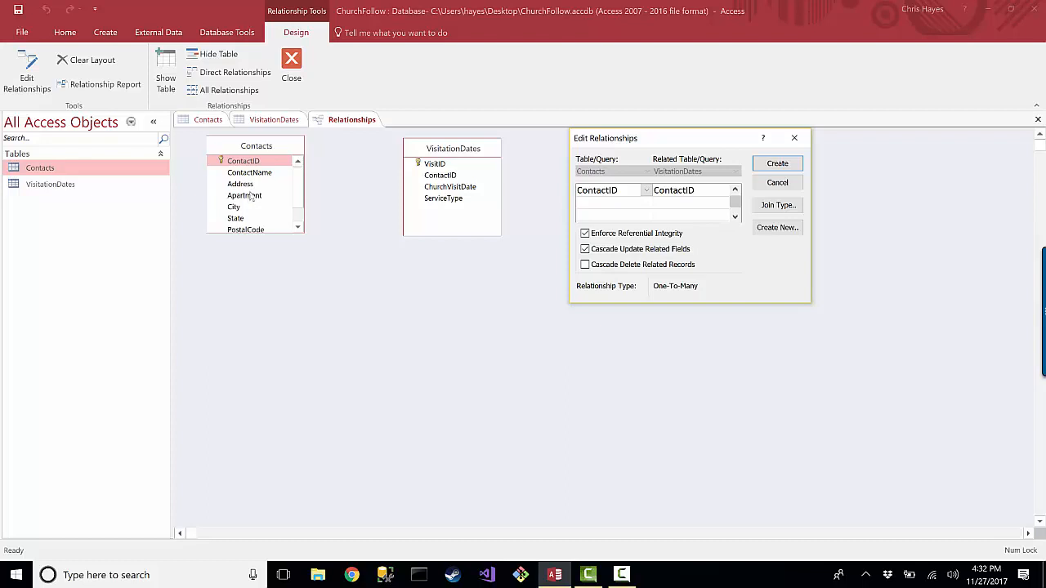
pyautogui.moveTo(269, 185)
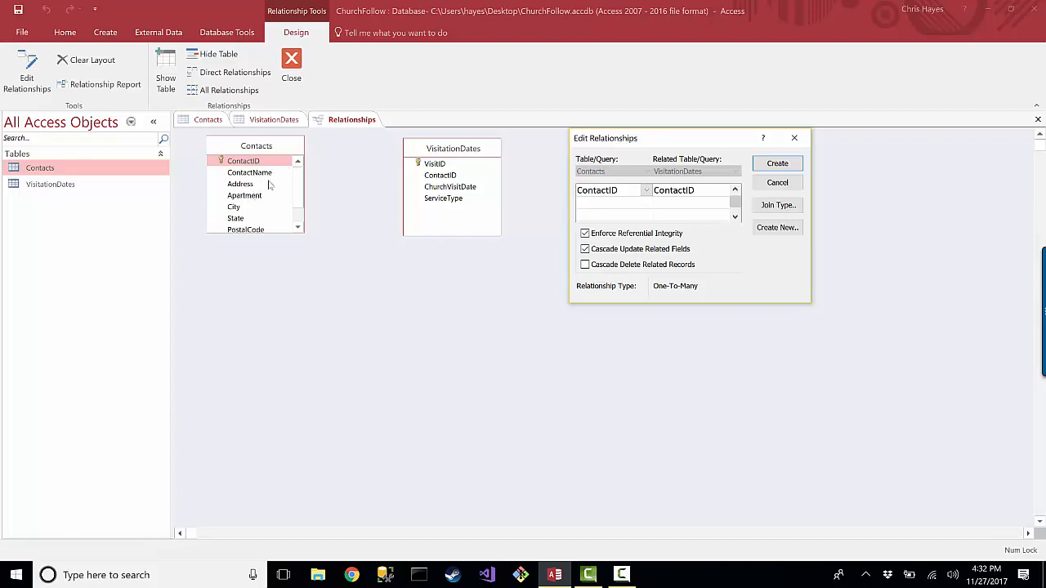
pyautogui.moveTo(256, 169)
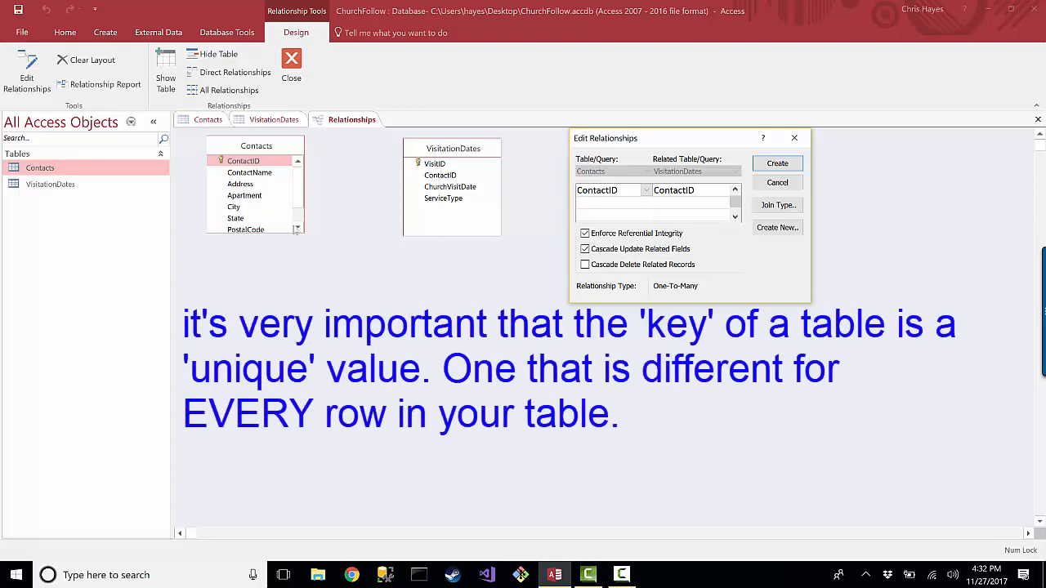
pyautogui.moveTo(256, 191)
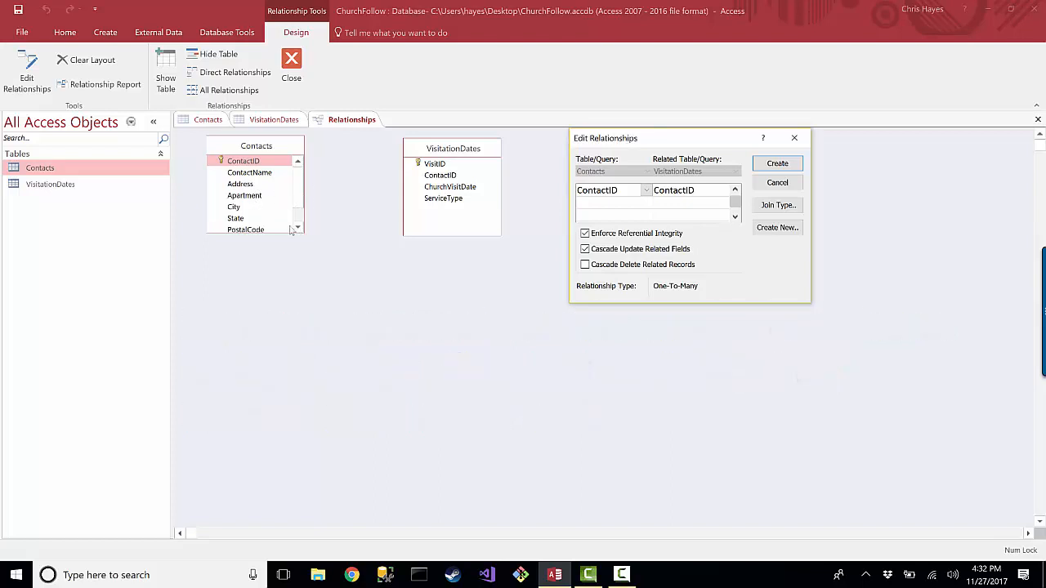
pyautogui.moveTo(260, 192)
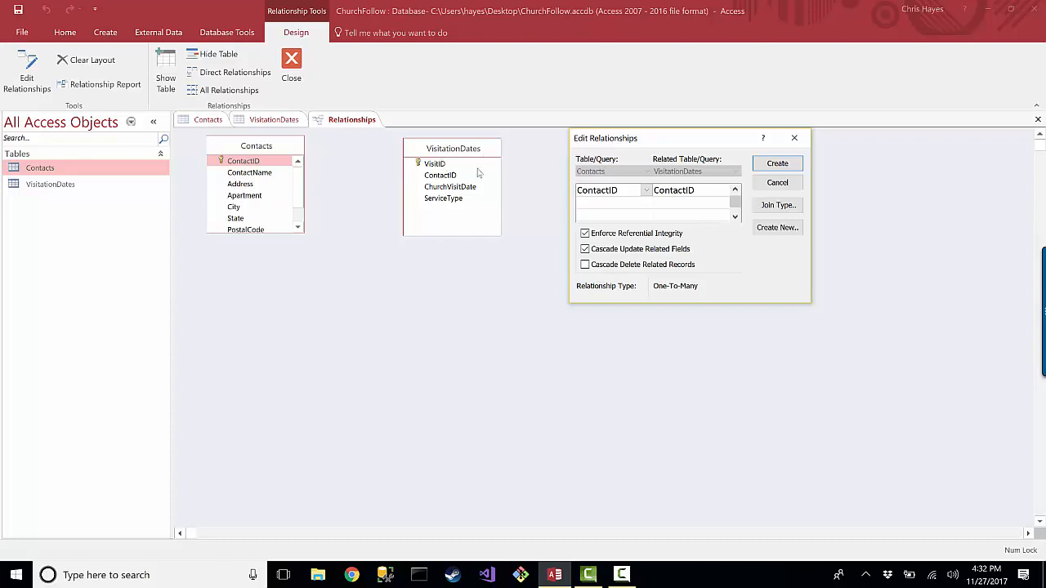
pyautogui.moveTo(478, 194)
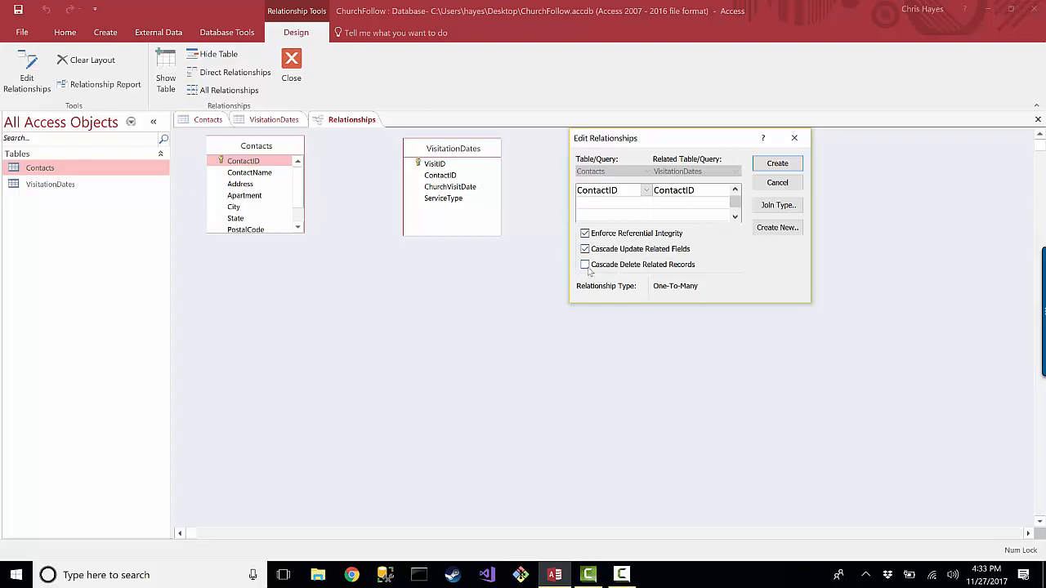
# Toggle Cascade Delete Related Records, leaving it checked
pyautogui.click(584, 264)
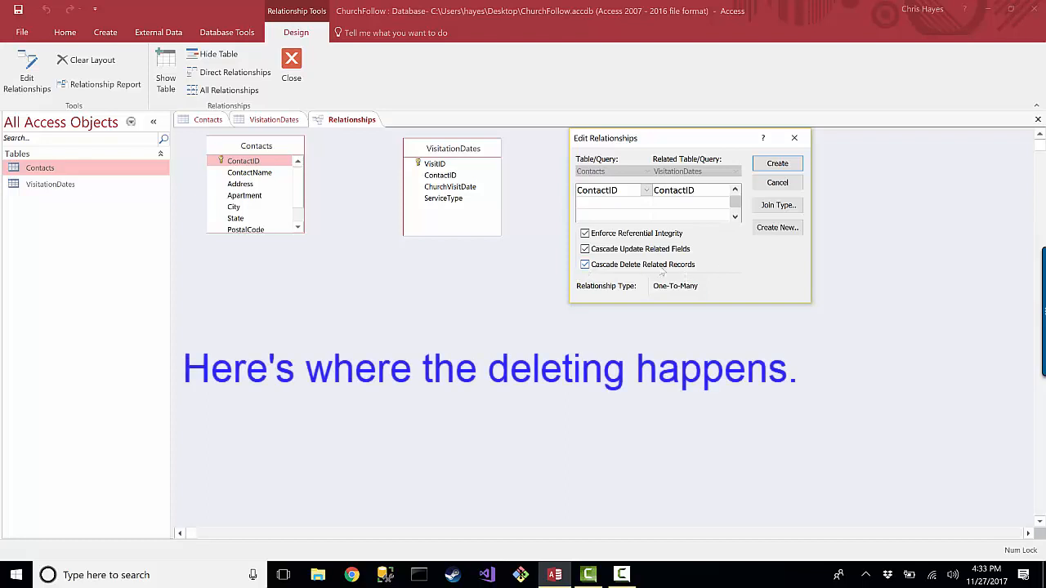
pyautogui.moveTo(370, 150)
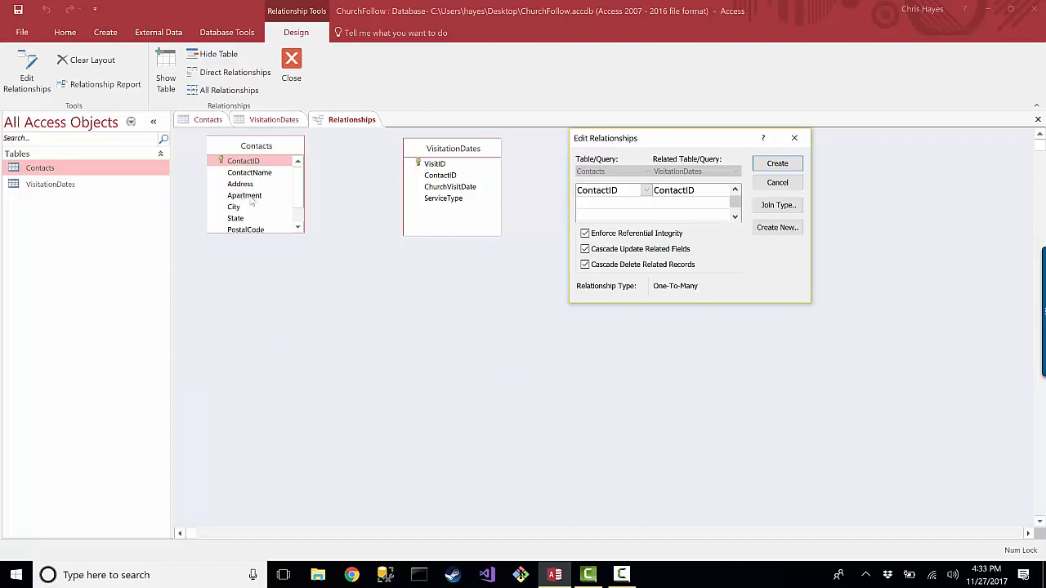
pyautogui.moveTo(423, 147)
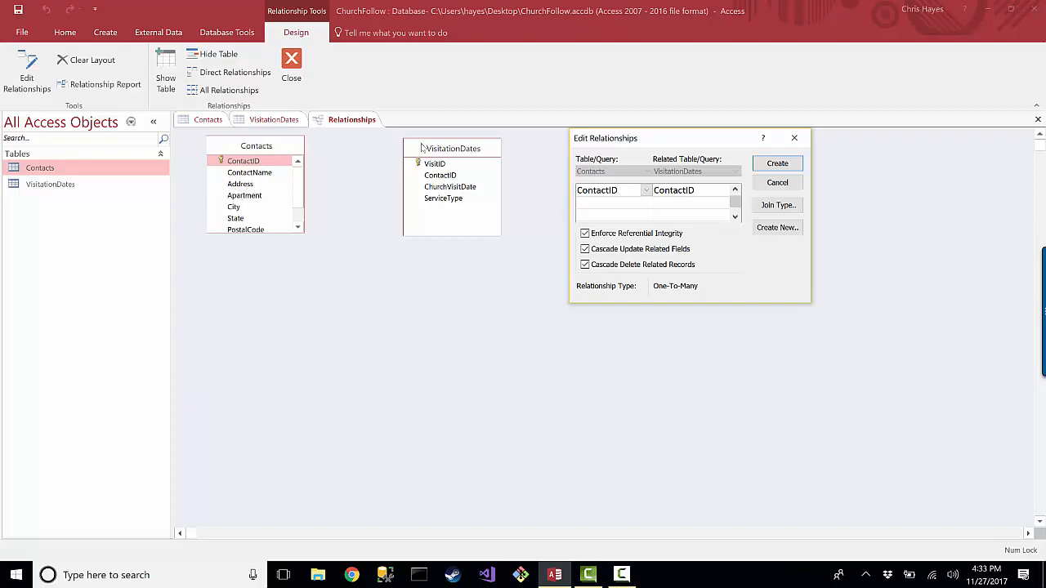
pyautogui.moveTo(455, 218)
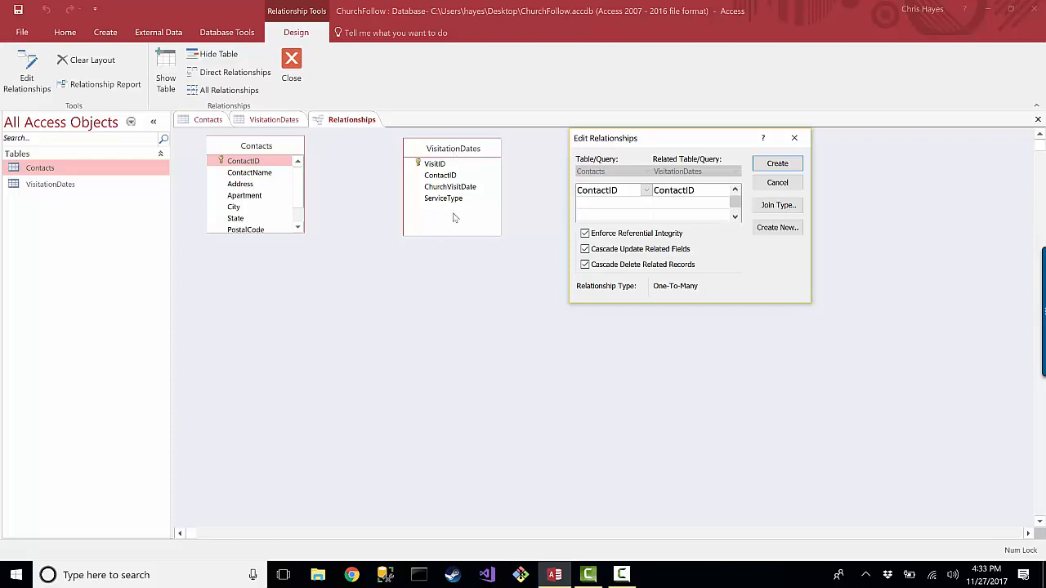
pyautogui.moveTo(341, 227)
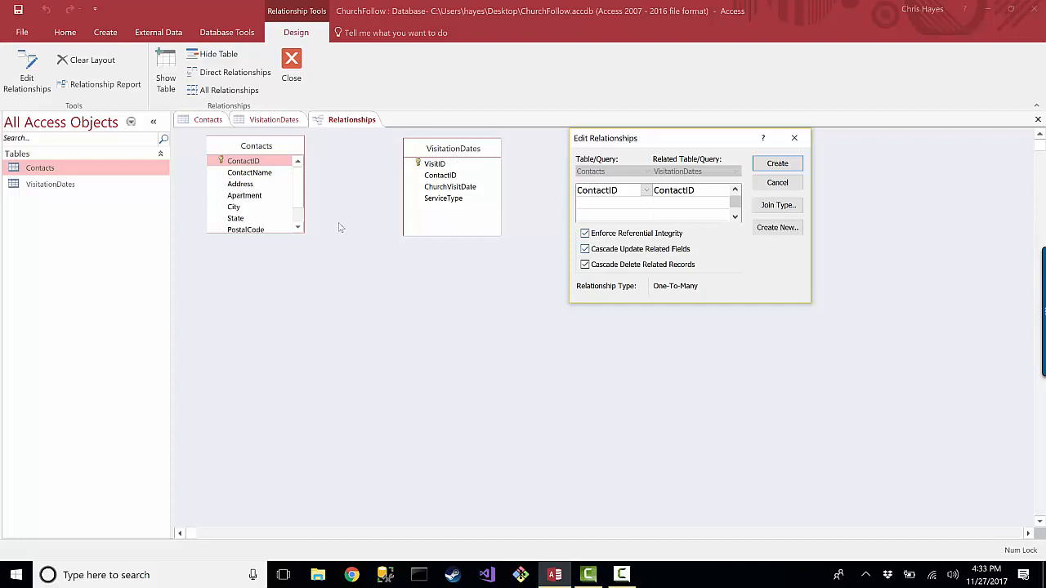
pyautogui.moveTo(496, 211)
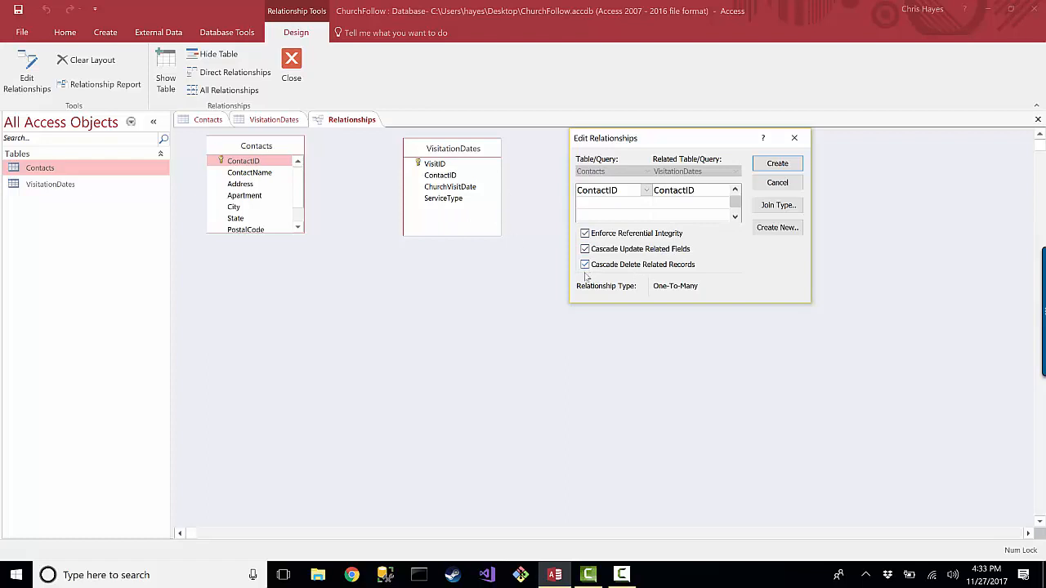
pyautogui.click(584, 264)
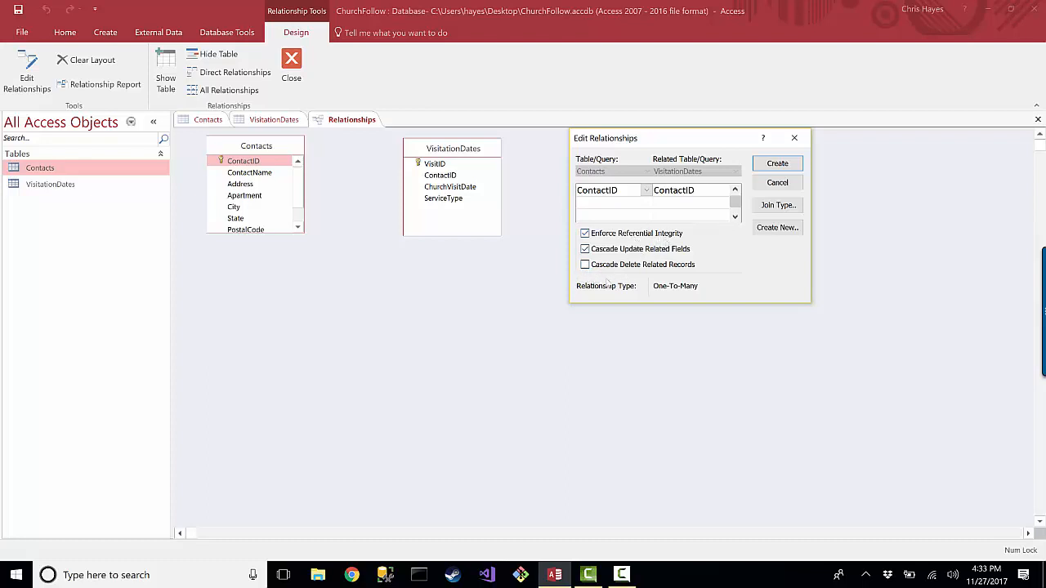
pyautogui.click(585, 264)
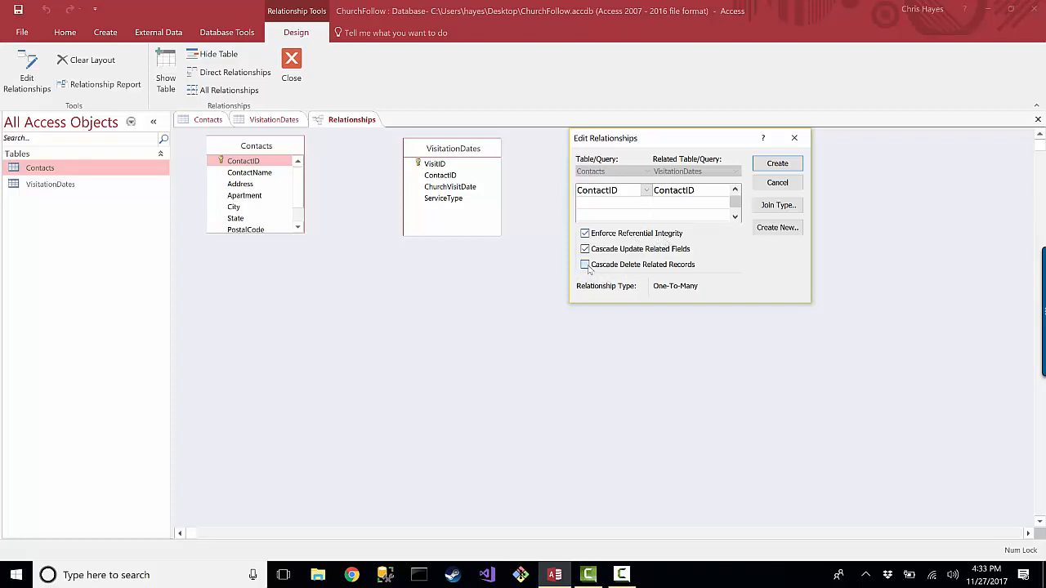
pyautogui.click(584, 264)
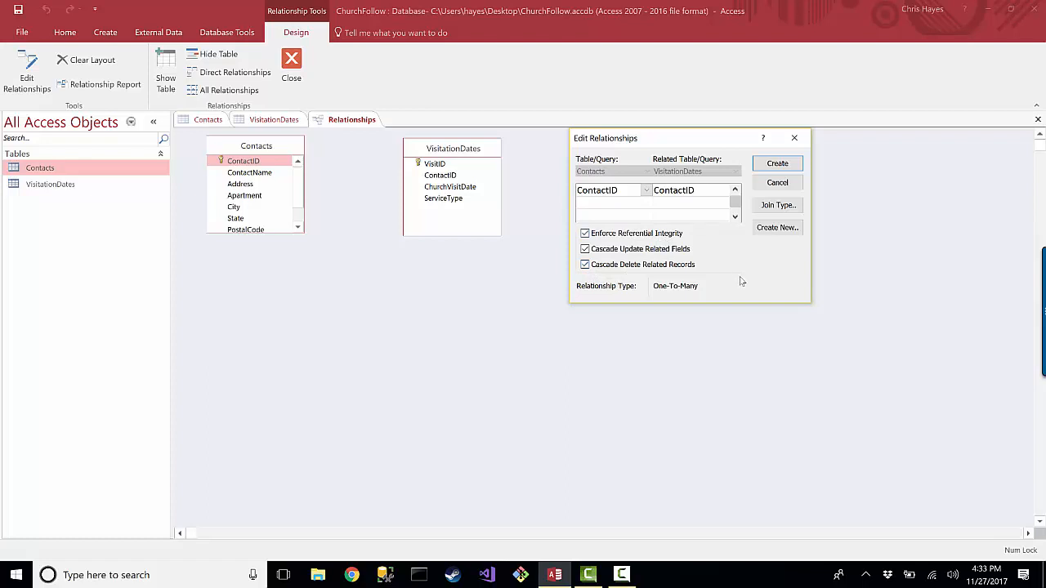
pyautogui.moveTo(713, 267)
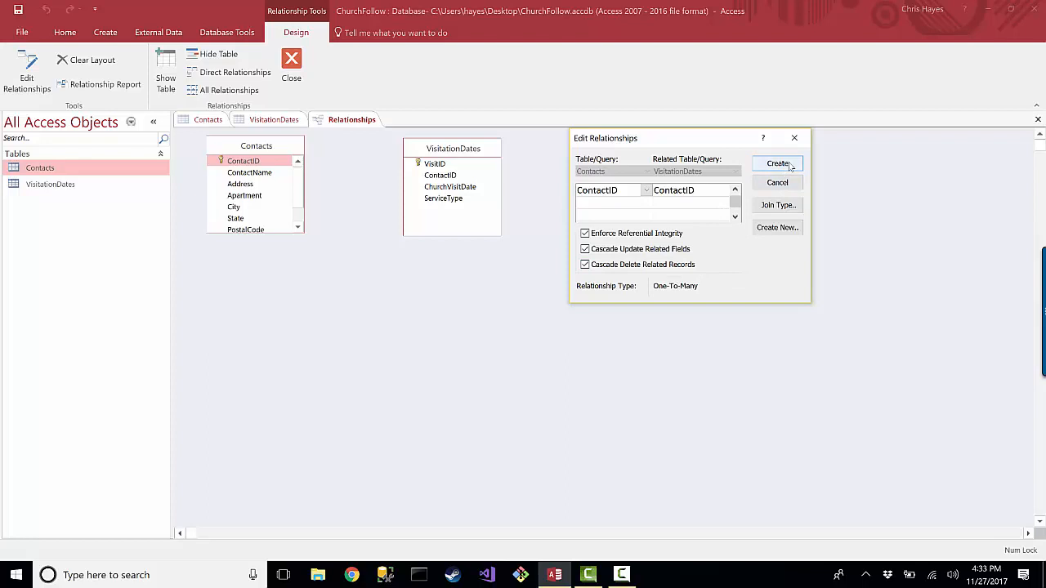
# Try creating the ContactID relationship and dismiss the table-in-use error
pyautogui.click(777, 163)
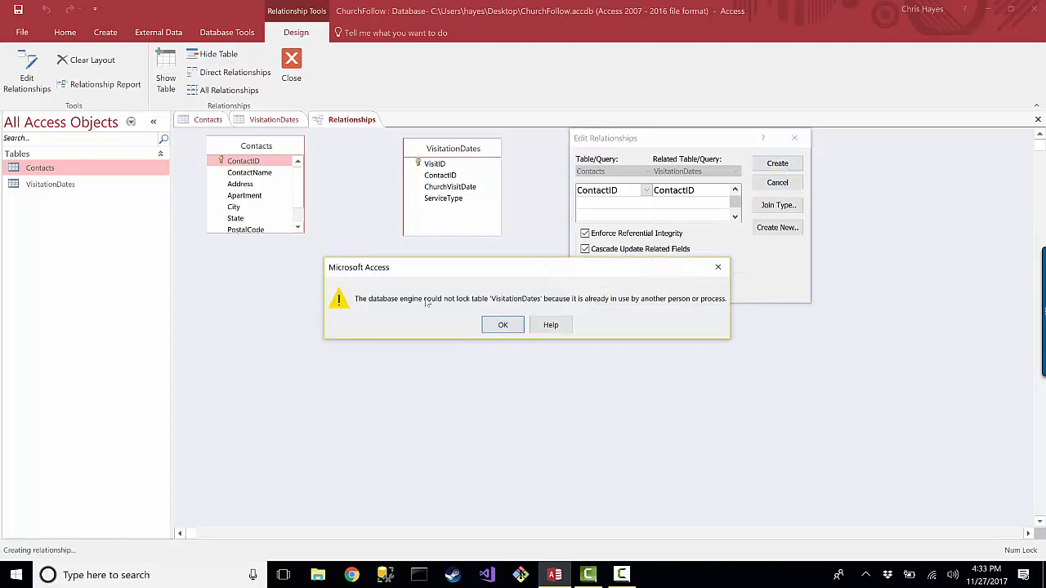
pyautogui.moveTo(419, 319)
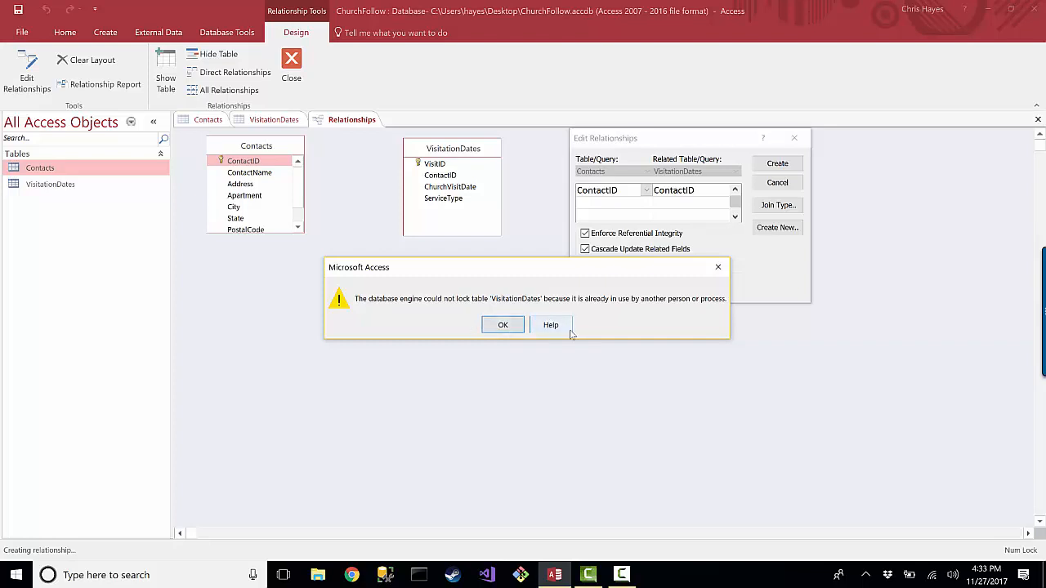
pyautogui.moveTo(568, 286)
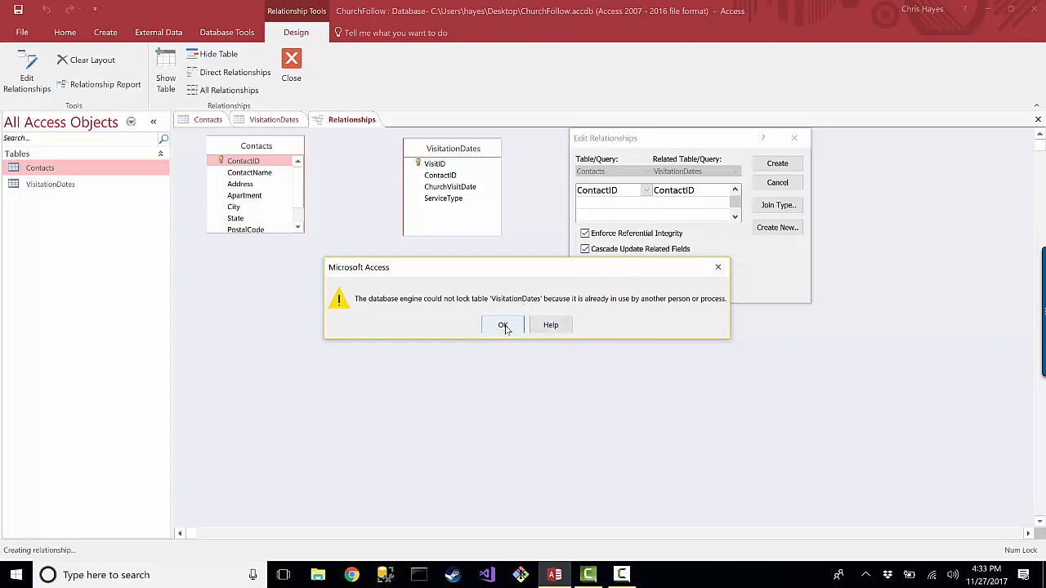
pyautogui.click(504, 325)
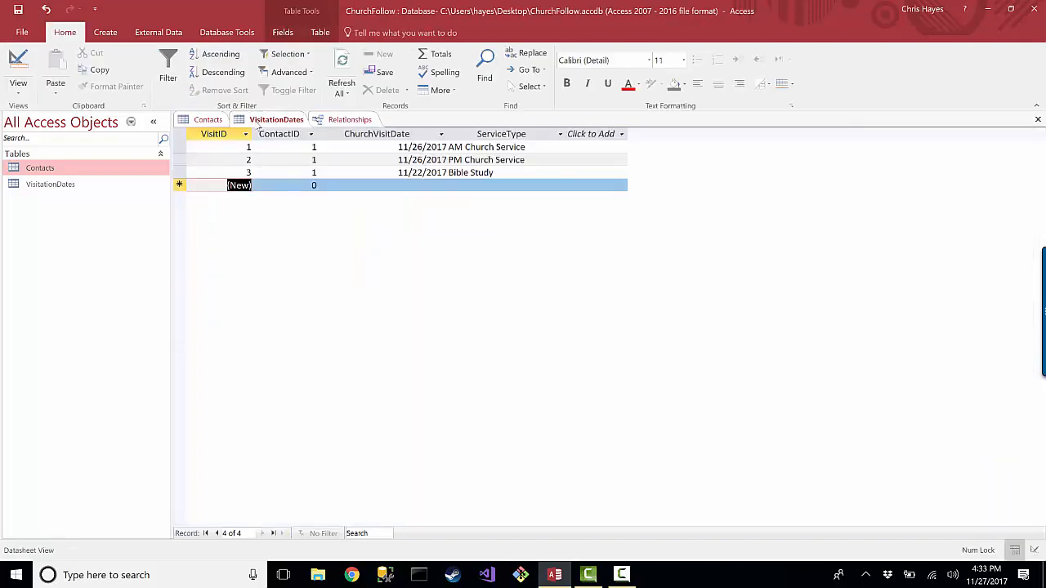
# Close the open table datasheets, including a reopened VisitationDates, to release the lock
pyautogui.click(209, 120)
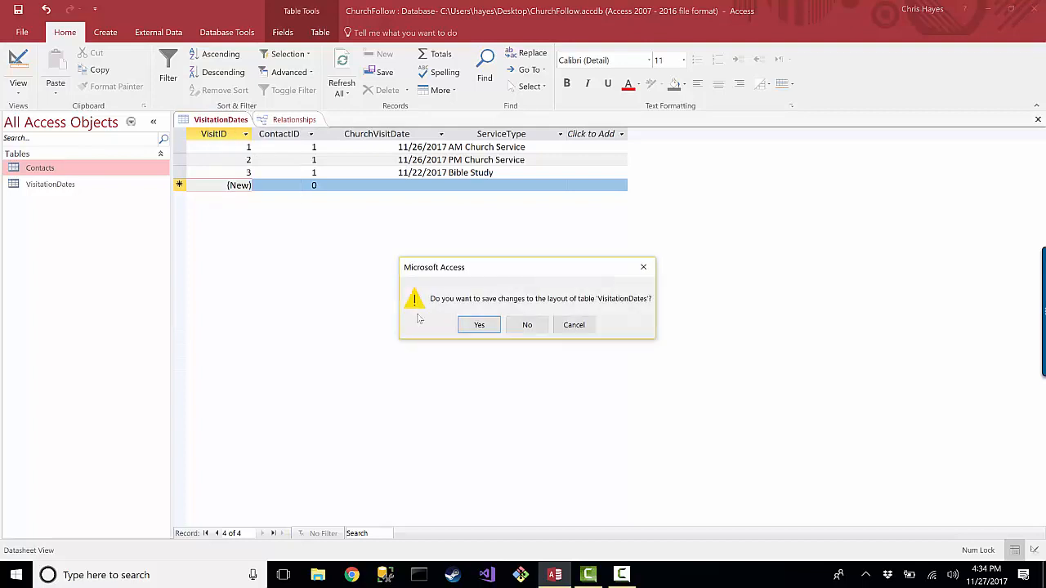
pyautogui.moveTo(476, 345)
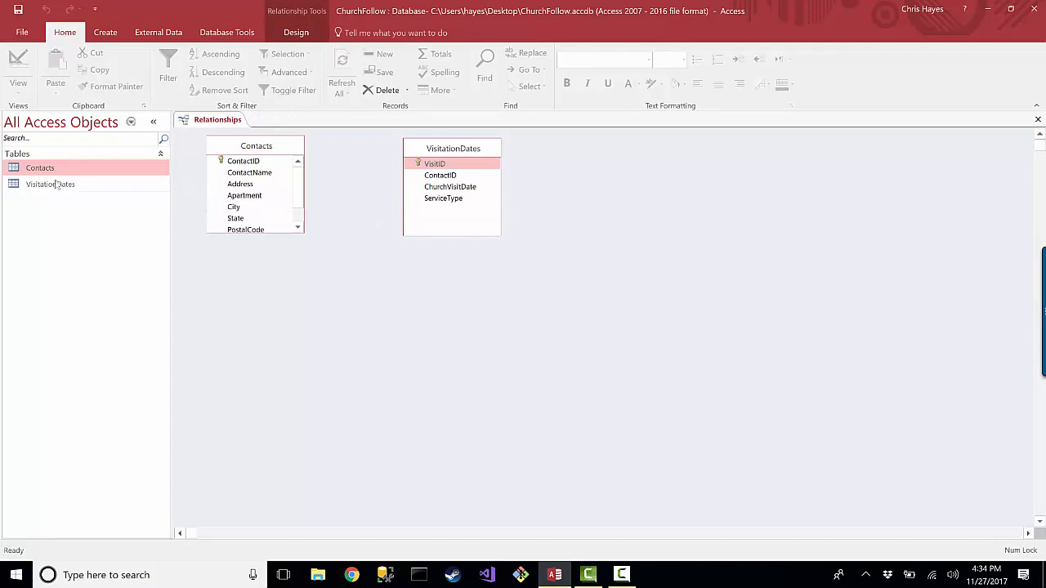
pyautogui.doubleClick(50, 184)
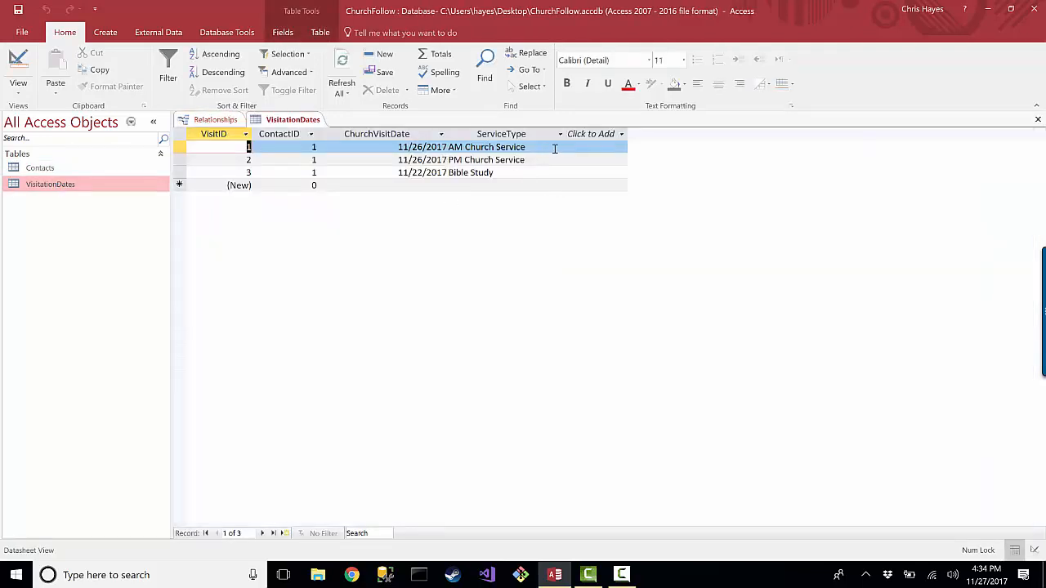
pyautogui.click(486, 147)
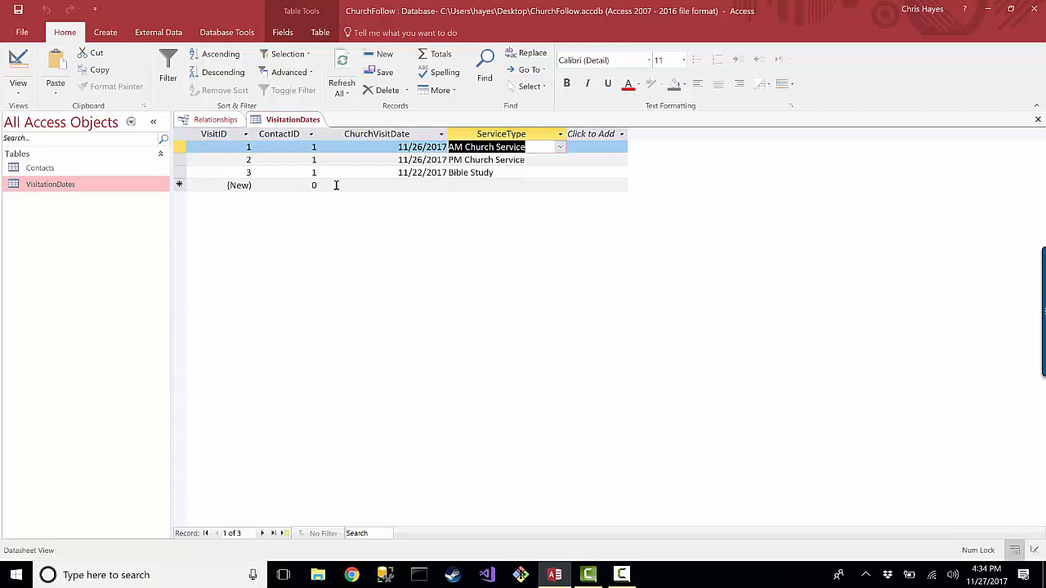
pyautogui.click(214, 120)
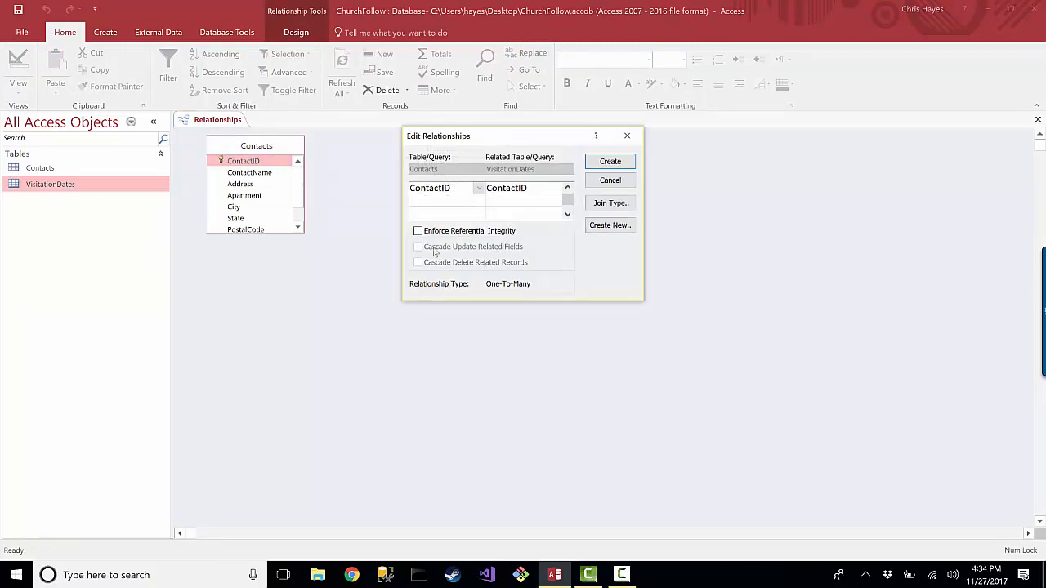
# Enforce referential integrity with cascade deletes, and create the ContactID relationship
pyautogui.click(418, 247)
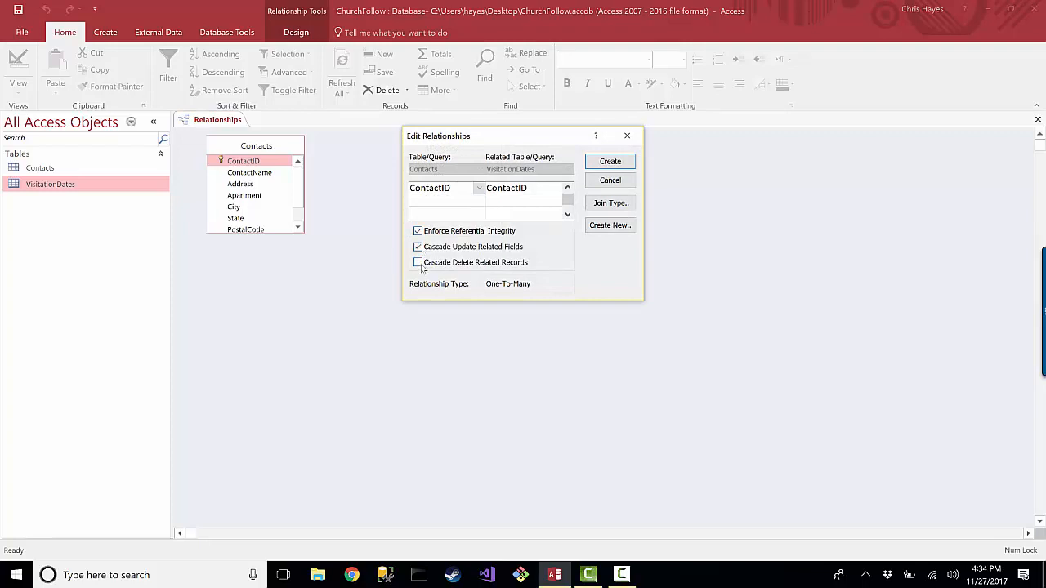
pyautogui.click(417, 261)
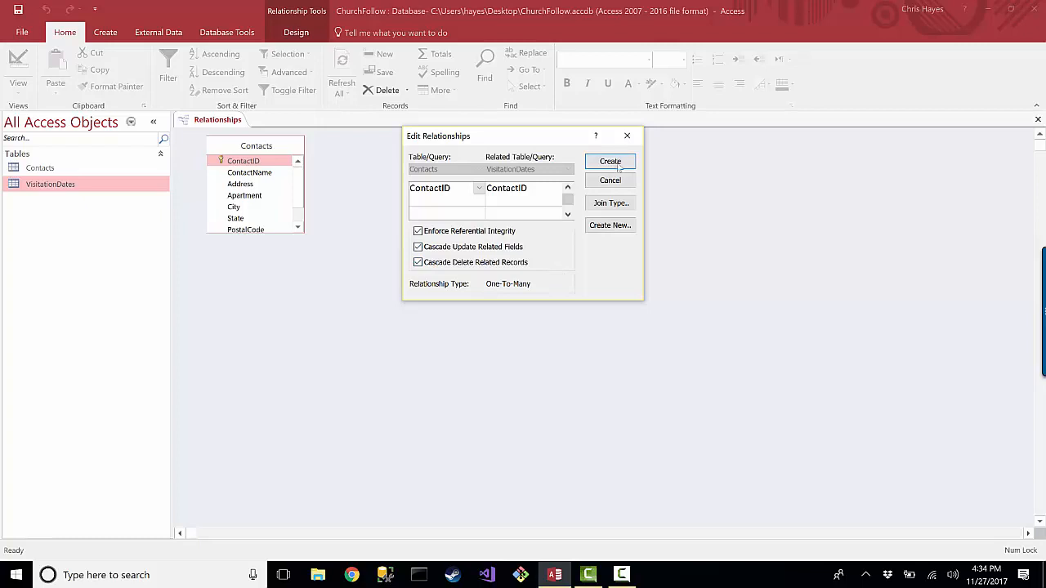
pyautogui.click(610, 161)
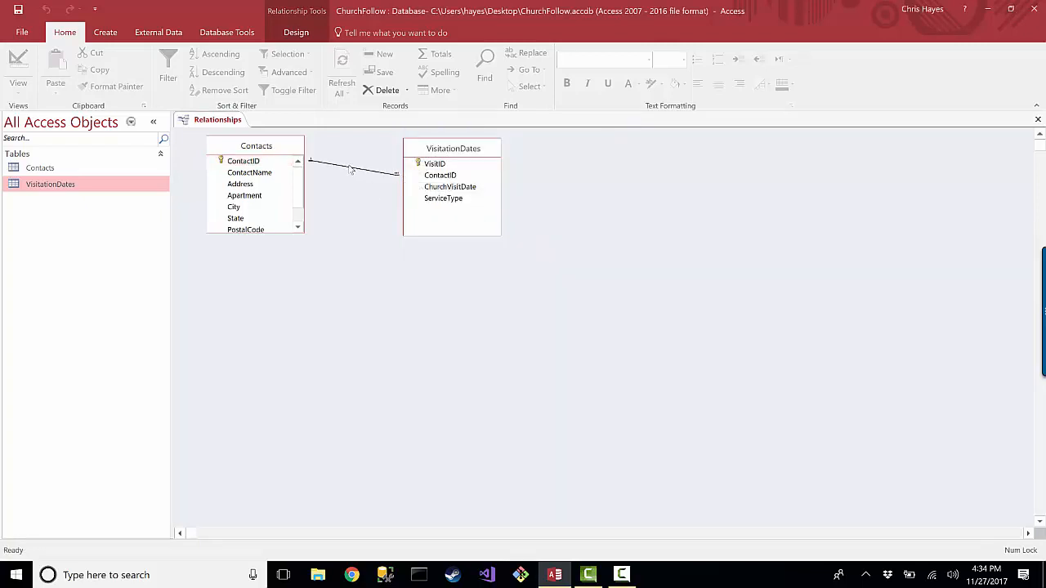
pyautogui.doubleClick(356, 169)
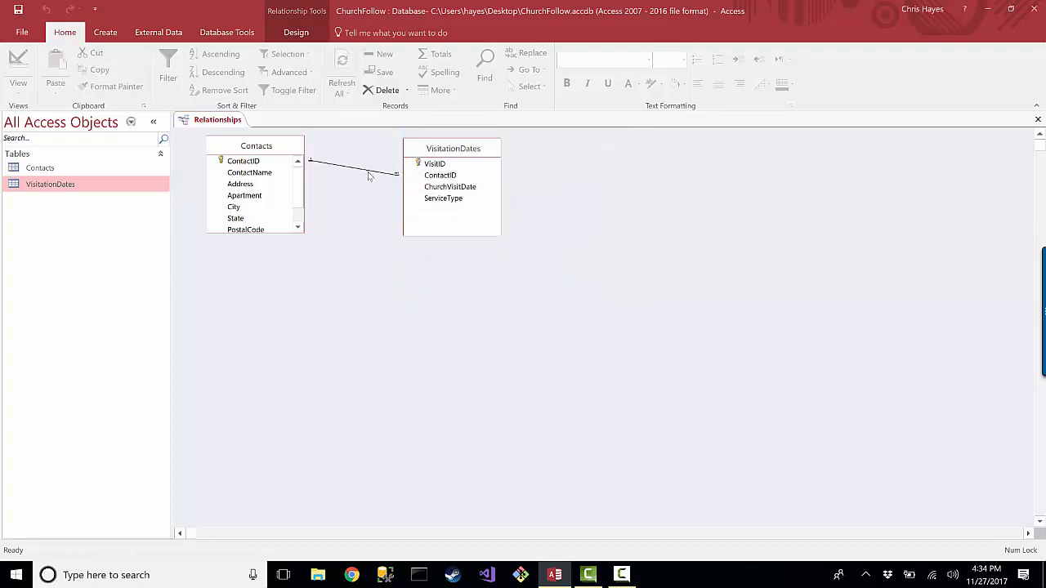
pyautogui.doubleClick(351, 168)
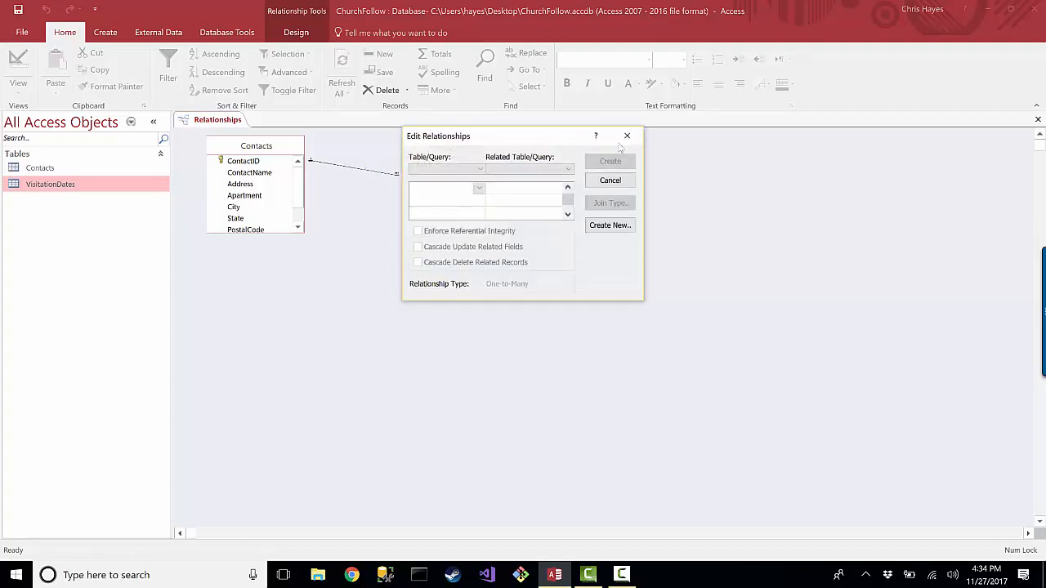
pyautogui.moveTo(627, 136)
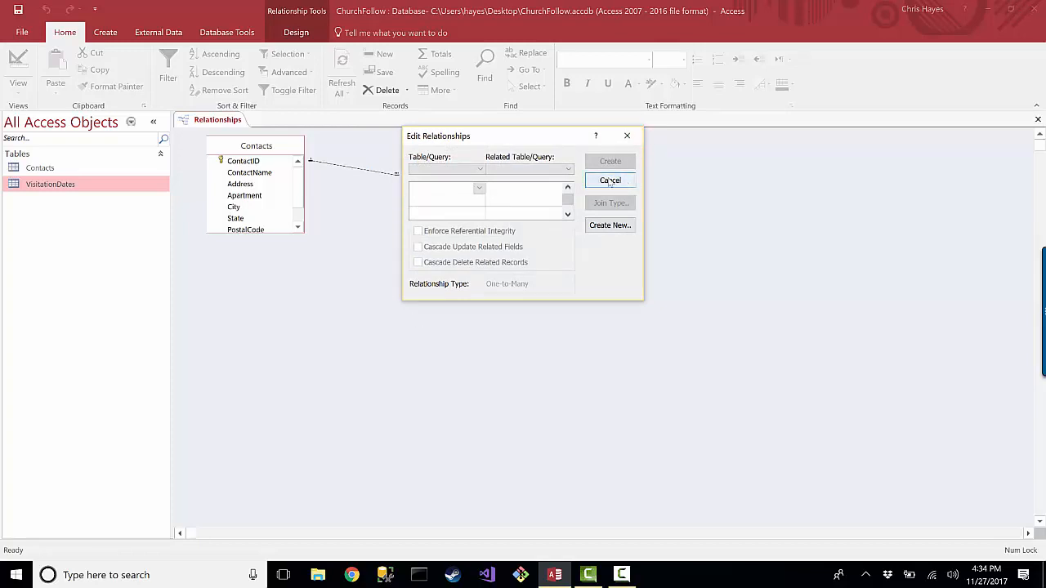
pyautogui.click(610, 180)
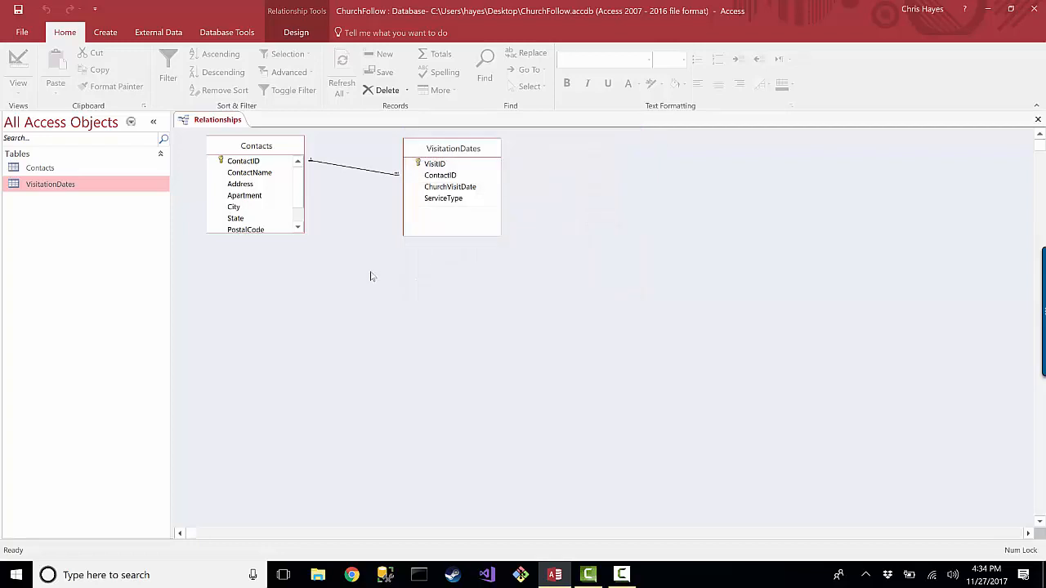